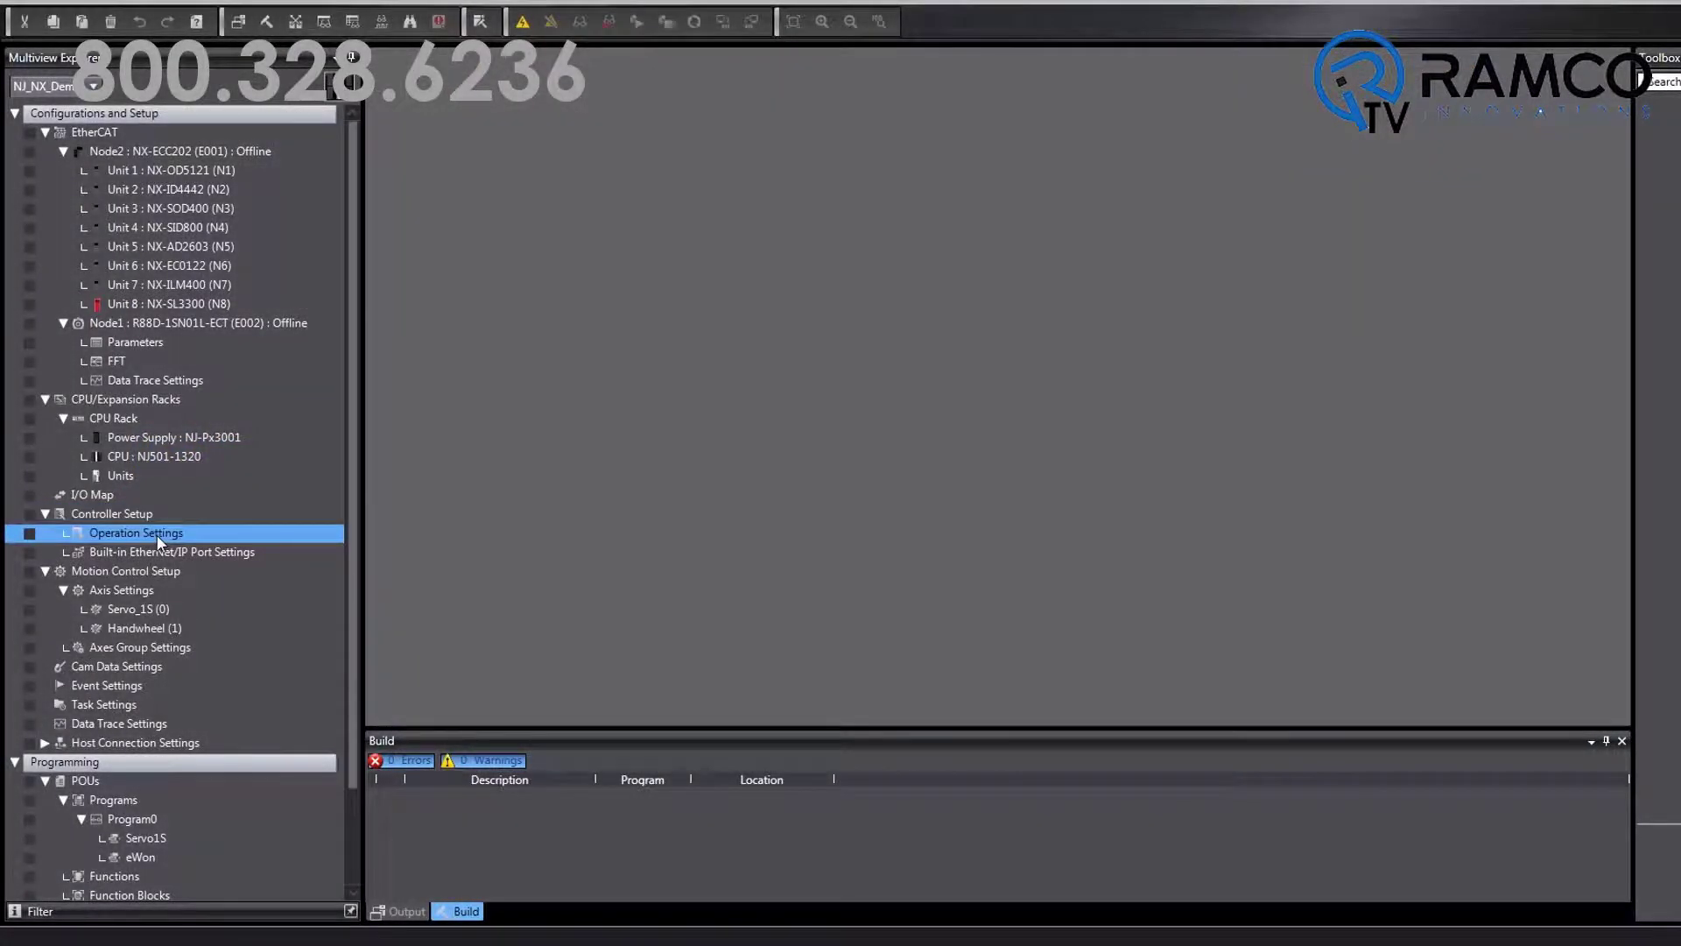
# Step: Review the NJ controller's FINS routing table and the built-in Ethernet port's FINS settings on port 9600
pyautogui.doubleClick(135, 532)
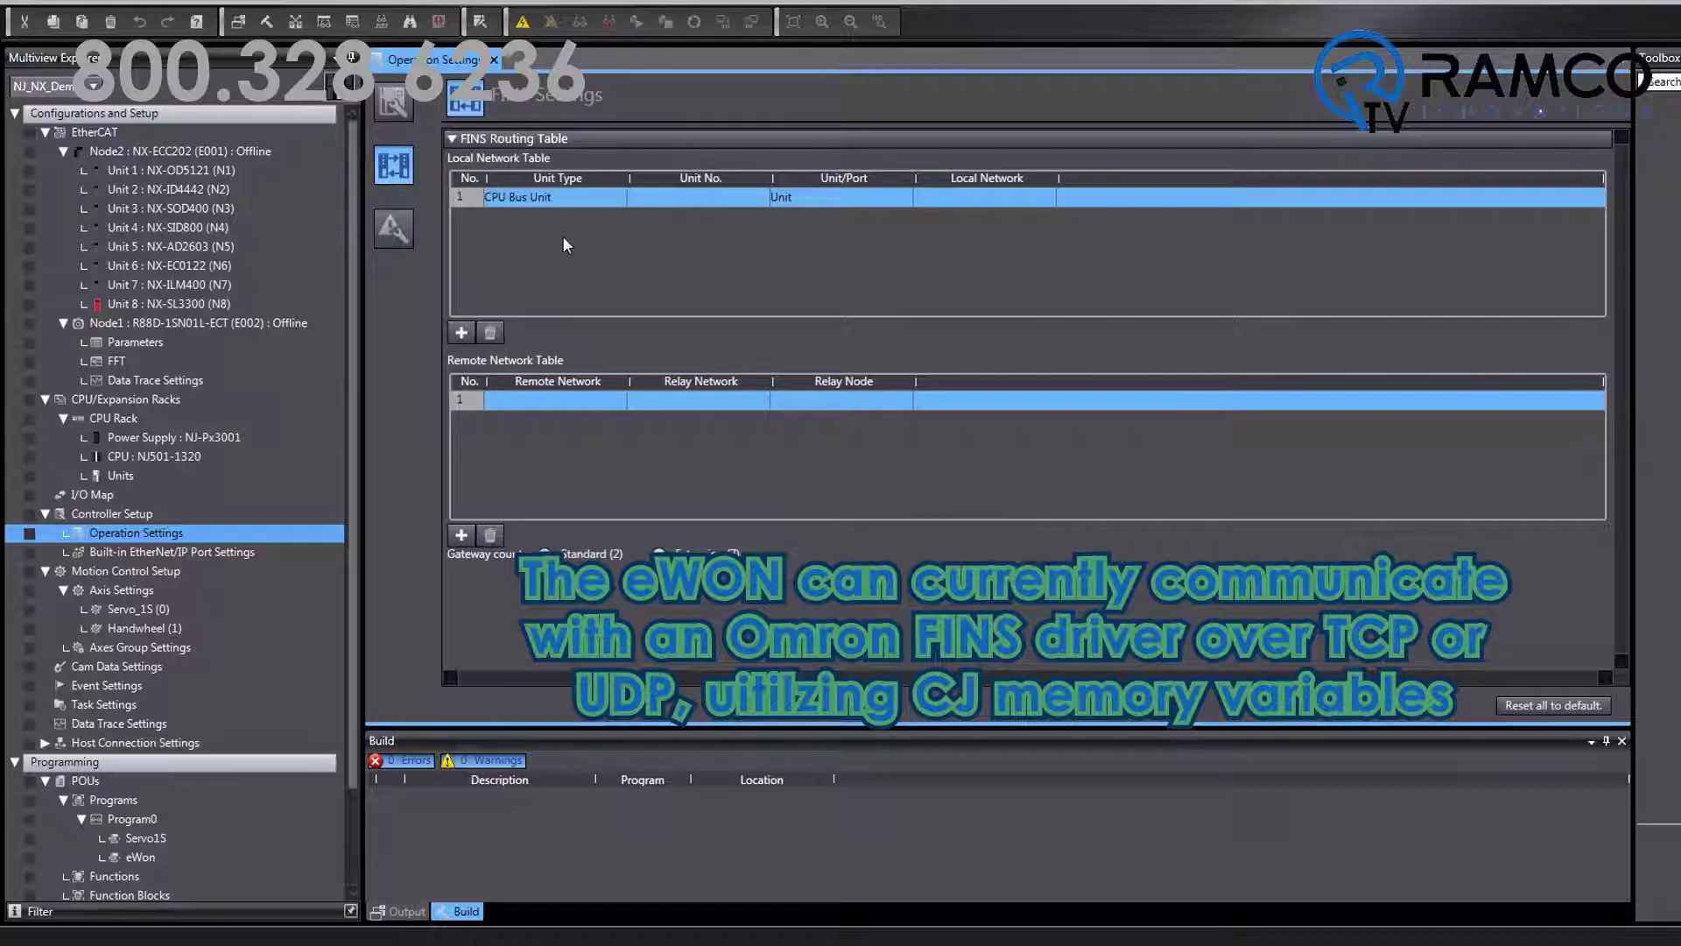
pyautogui.click(173, 552)
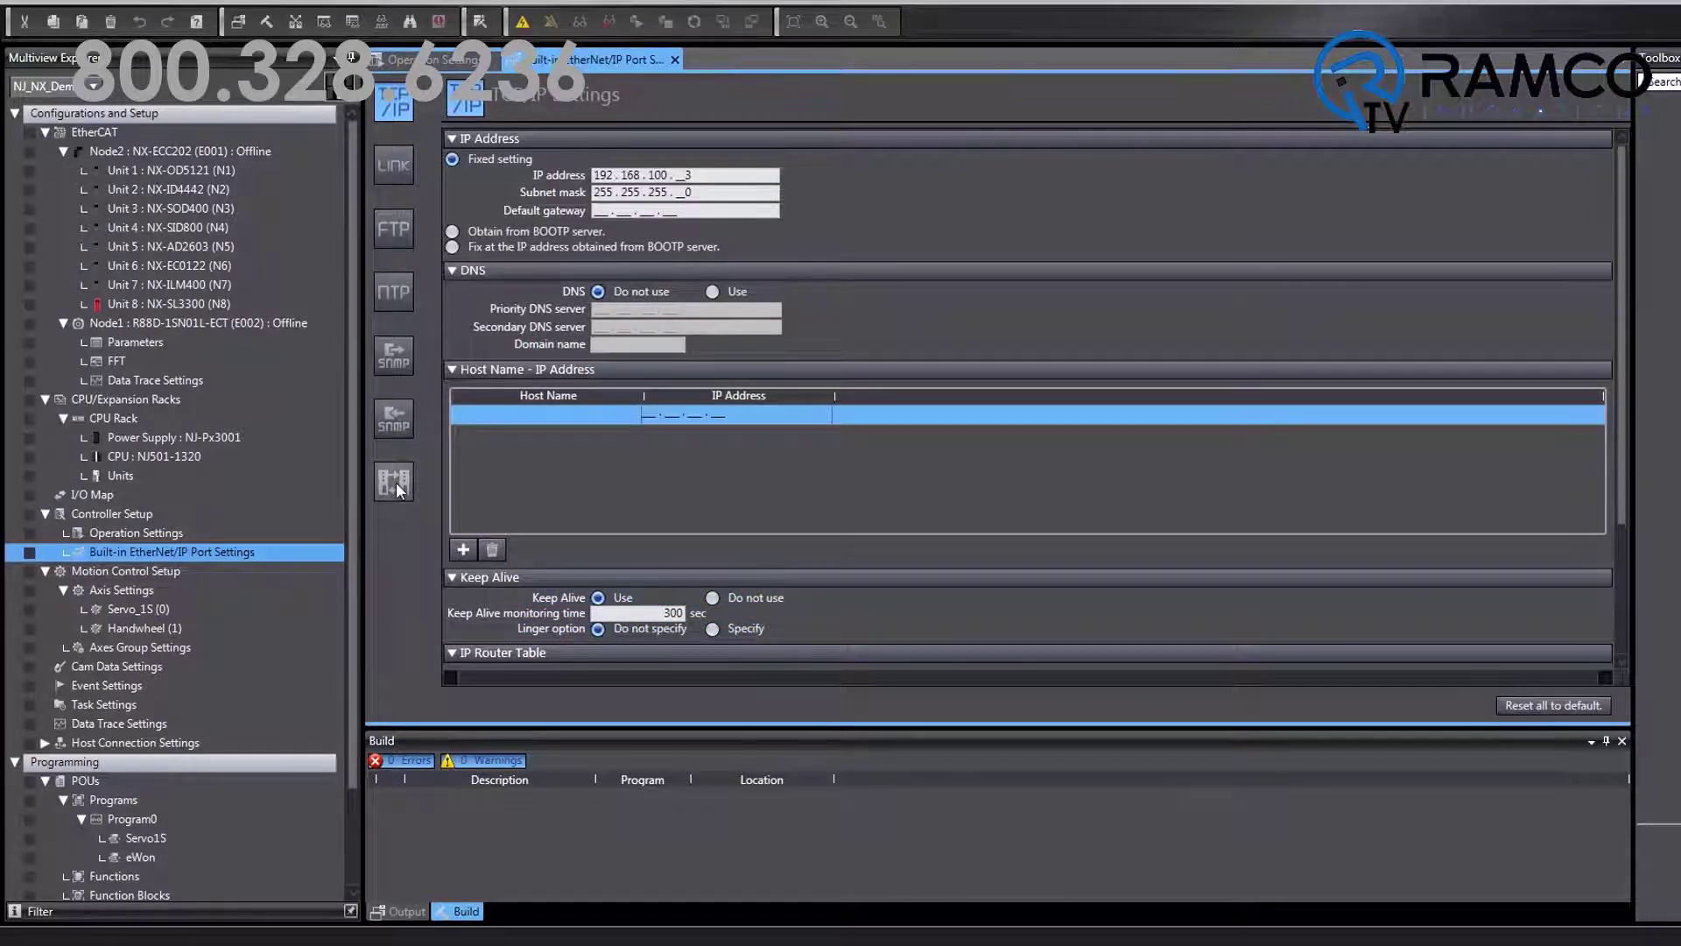
pyautogui.click(392, 482)
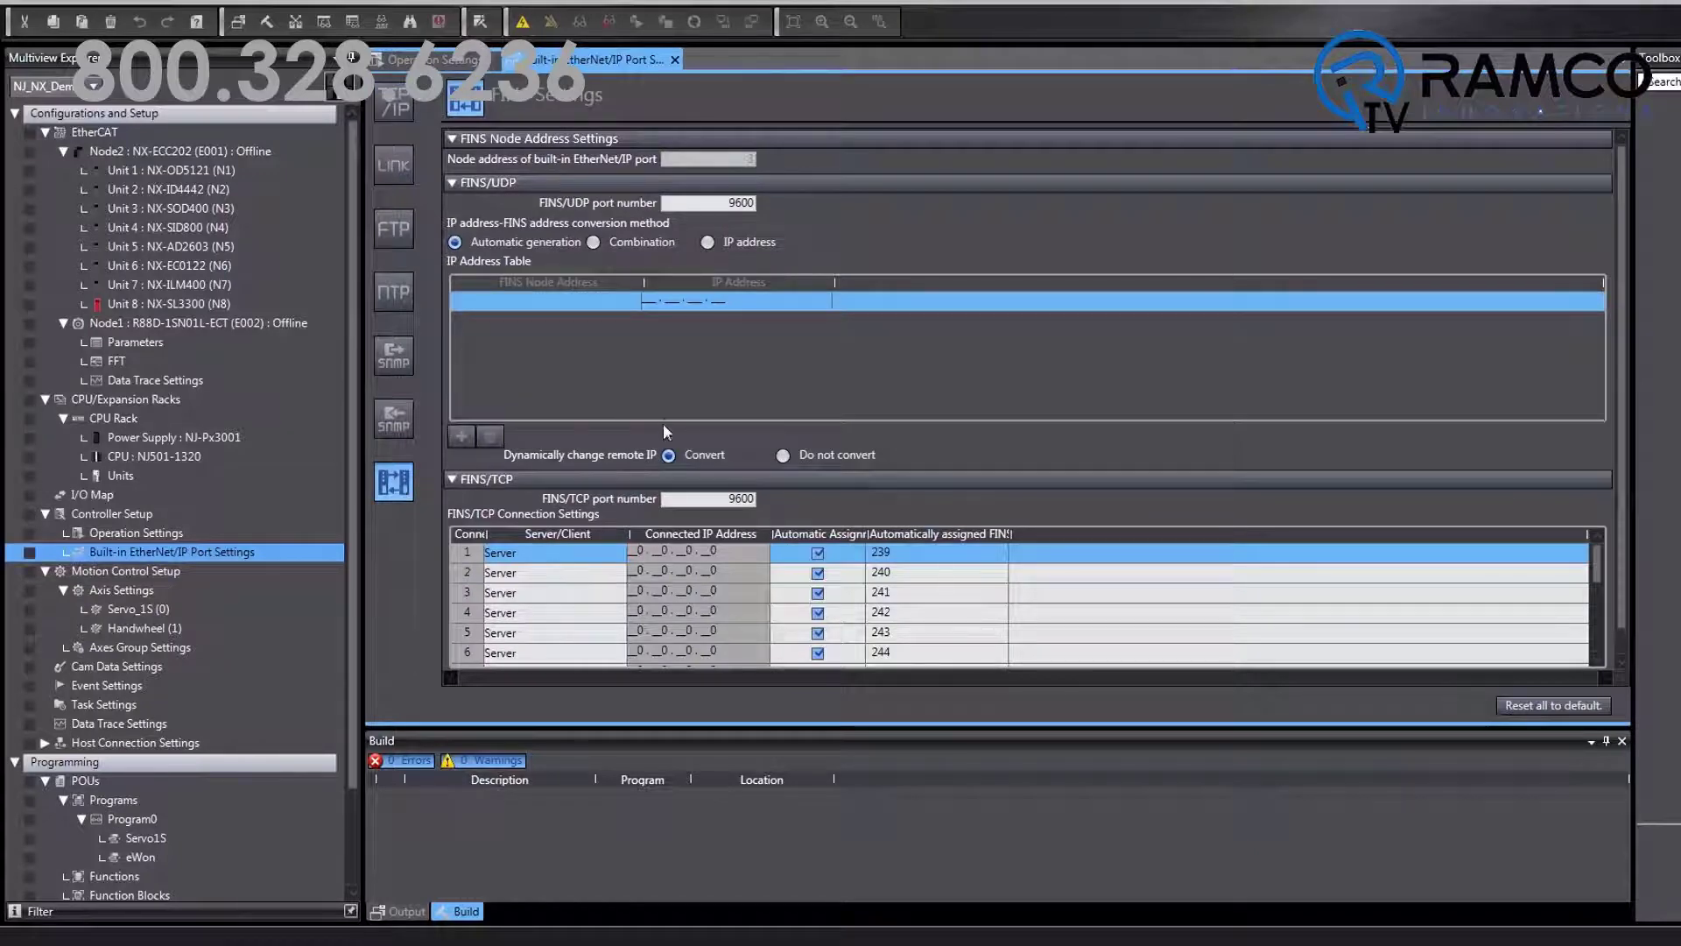
pyautogui.press('alt+tab')
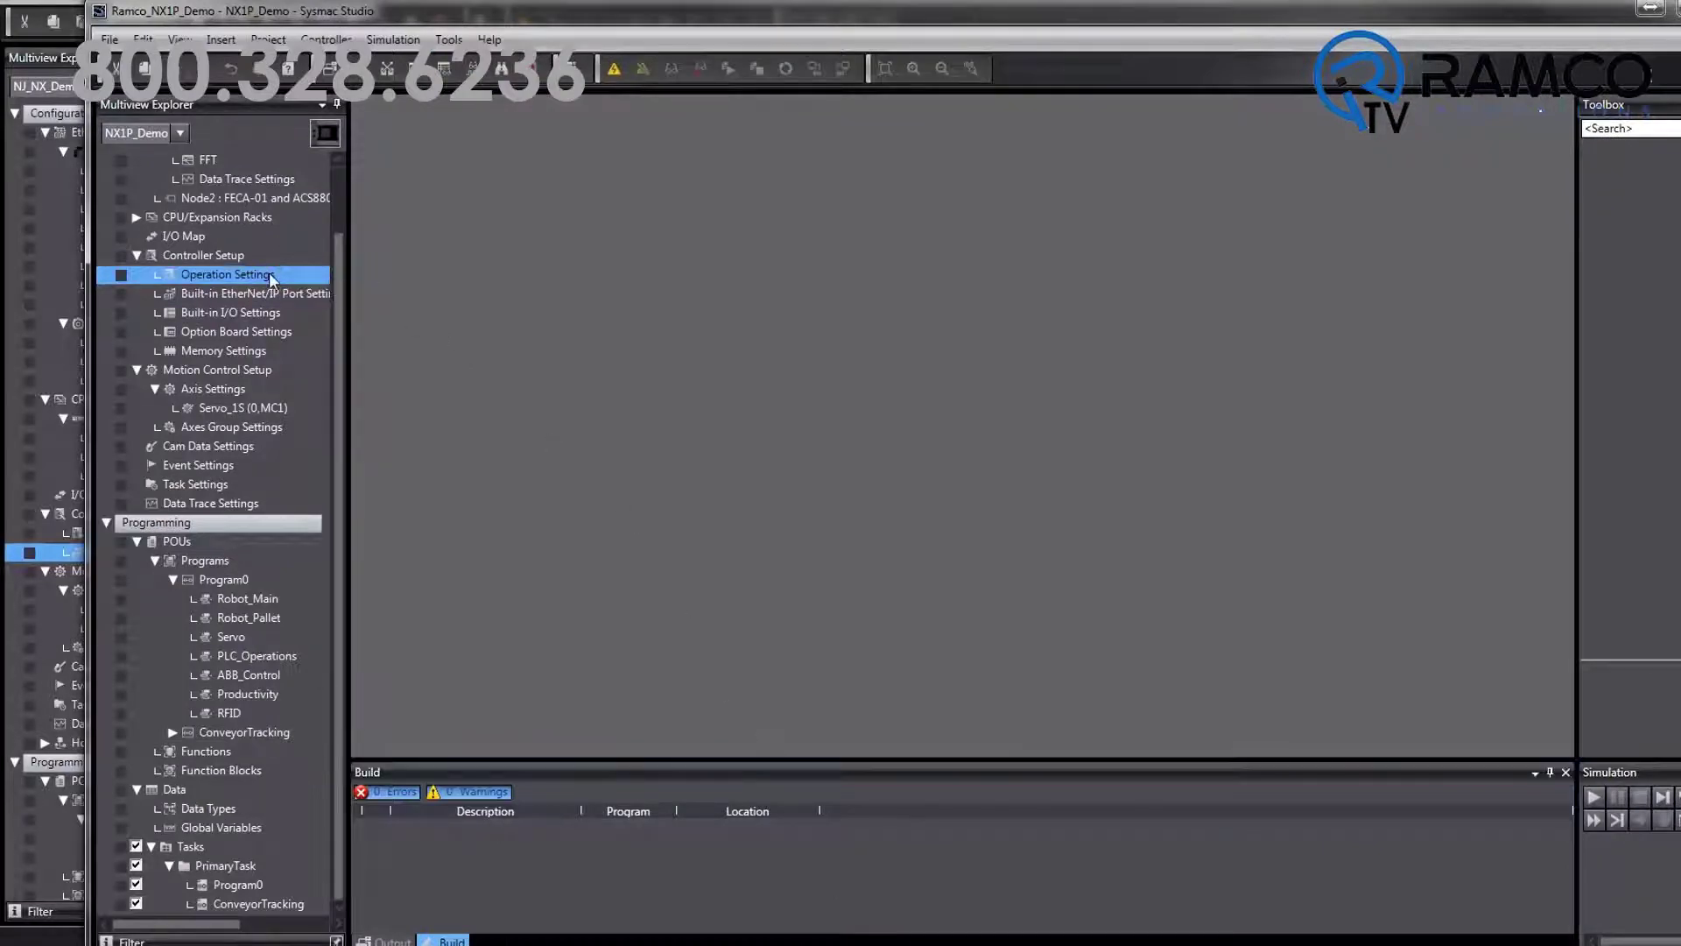
# Step: Show the NX1P demo project's controller operation settings and its FINS routing page
pyautogui.doubleClick(228, 273)
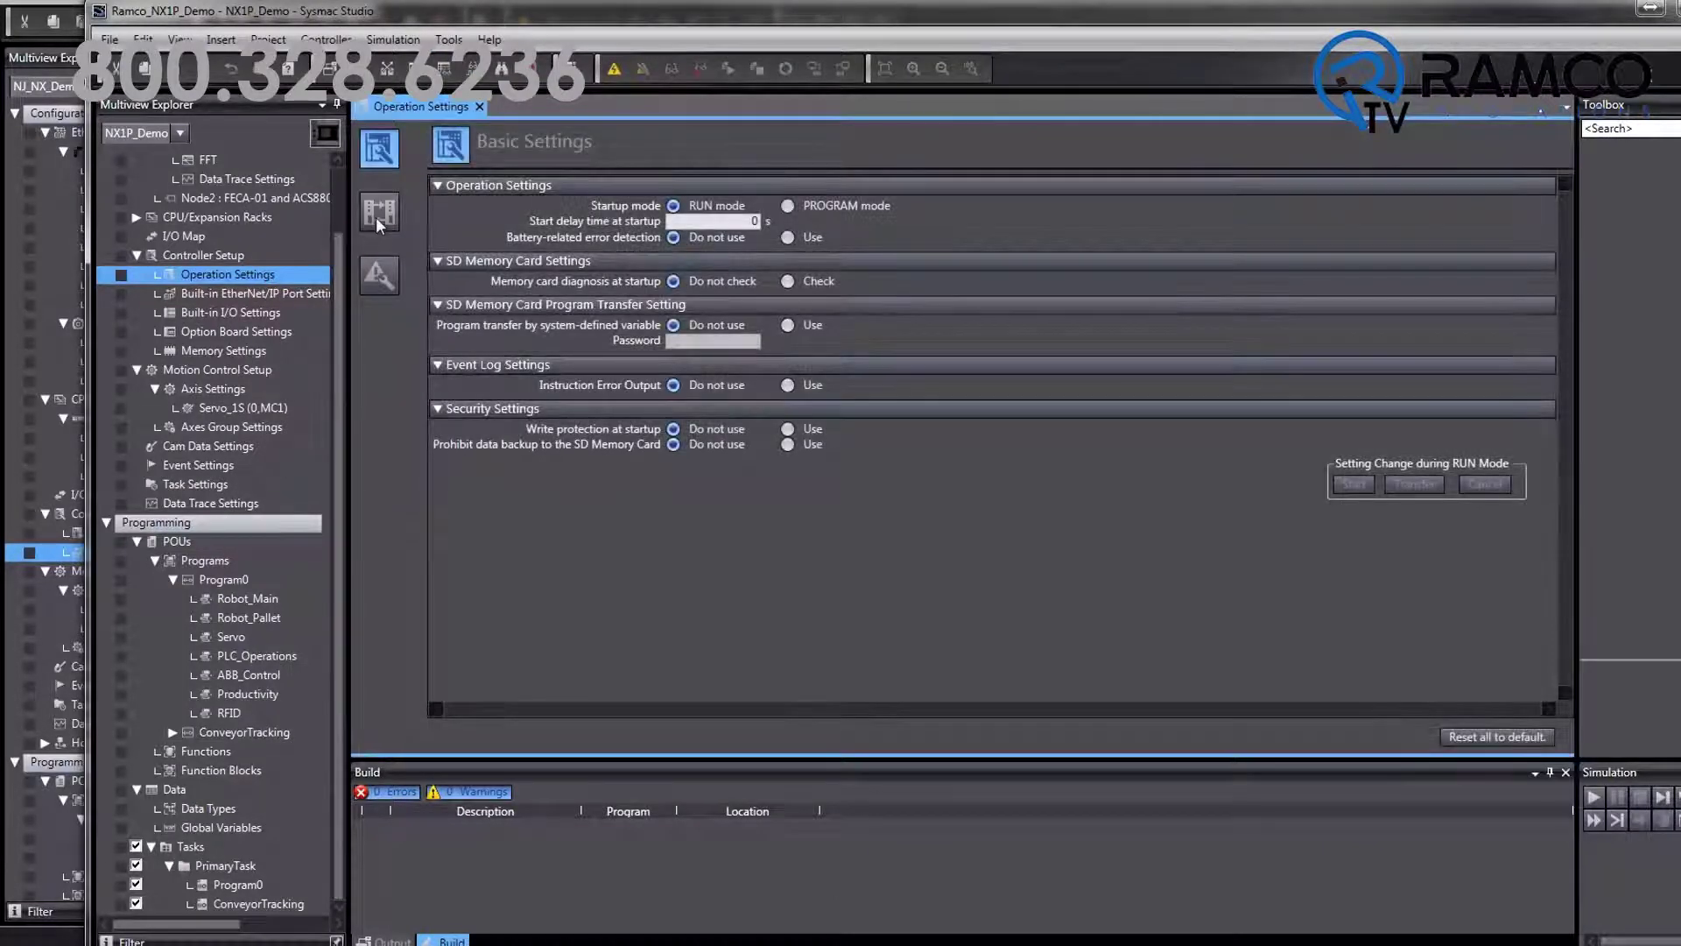
pyautogui.click(379, 211)
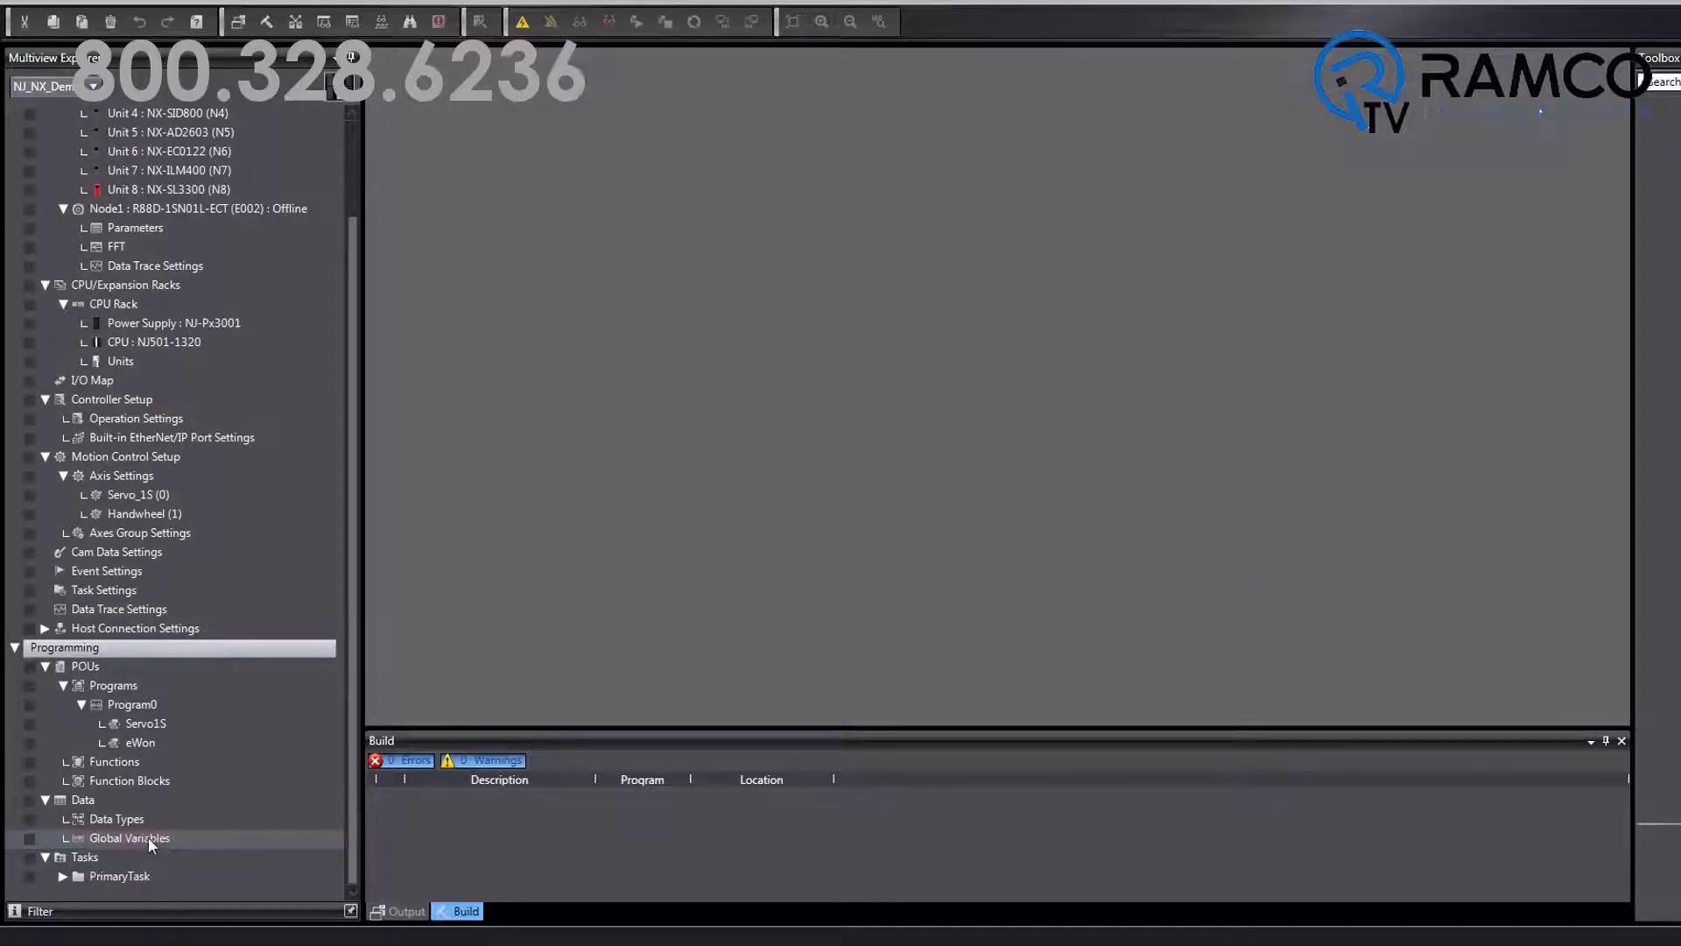
# Step: In Global Variables, give eWon_Simulate_Torque_POT the AT address %d4
pyautogui.click(133, 837)
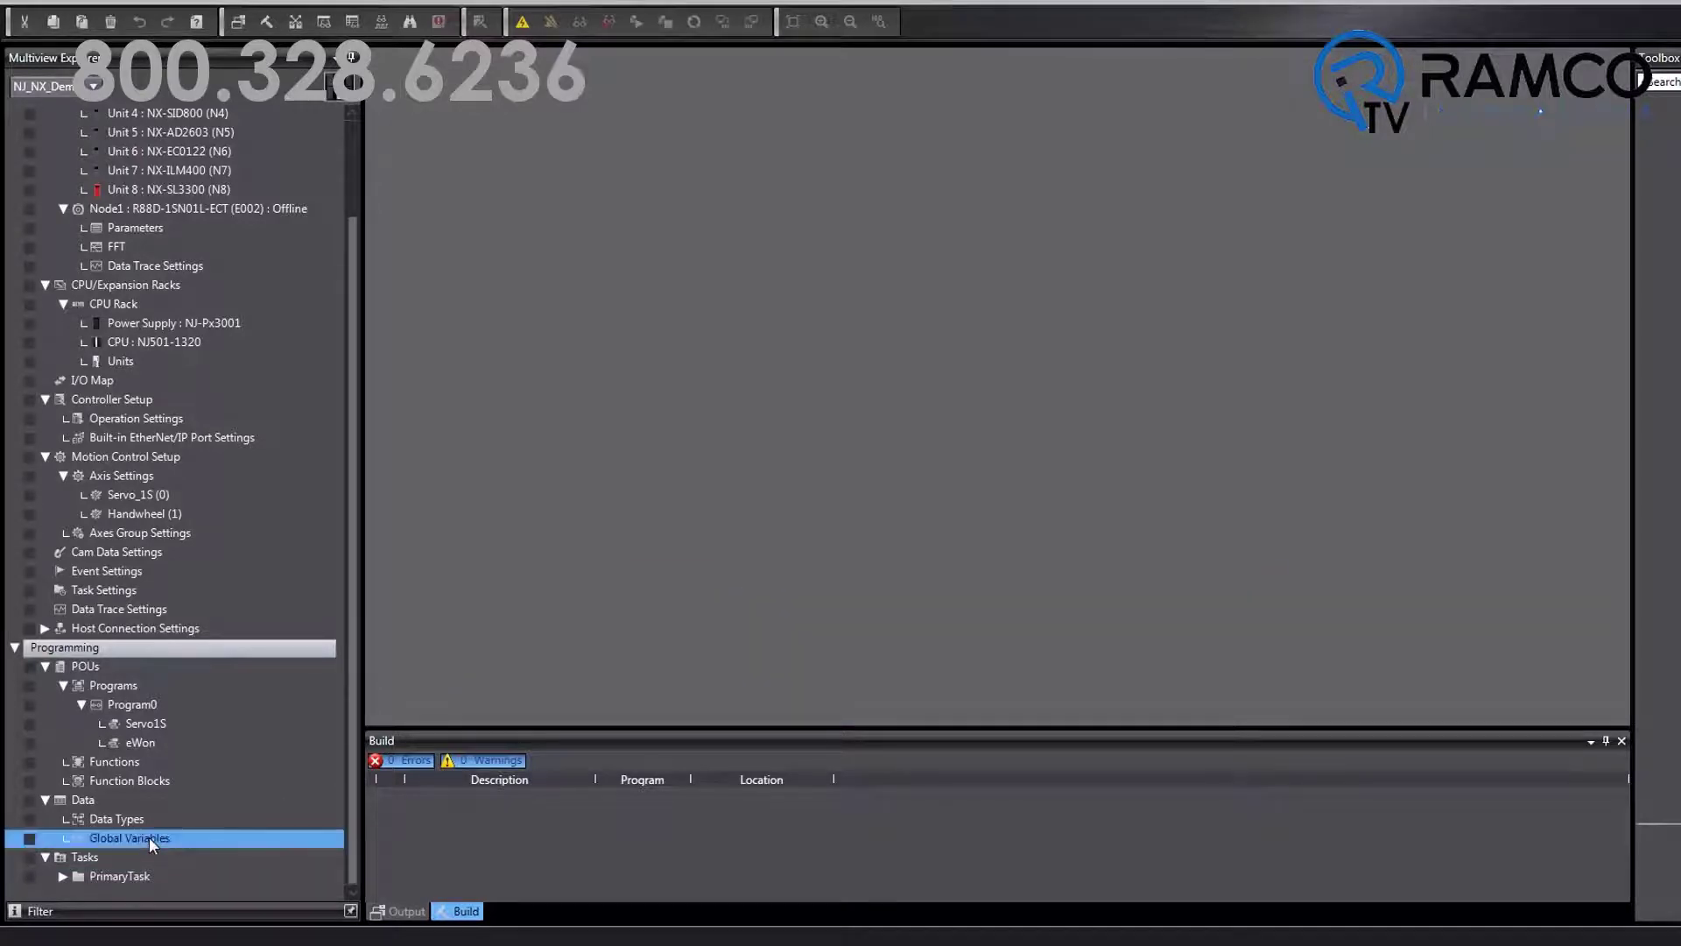
pyautogui.doubleClick(133, 837)
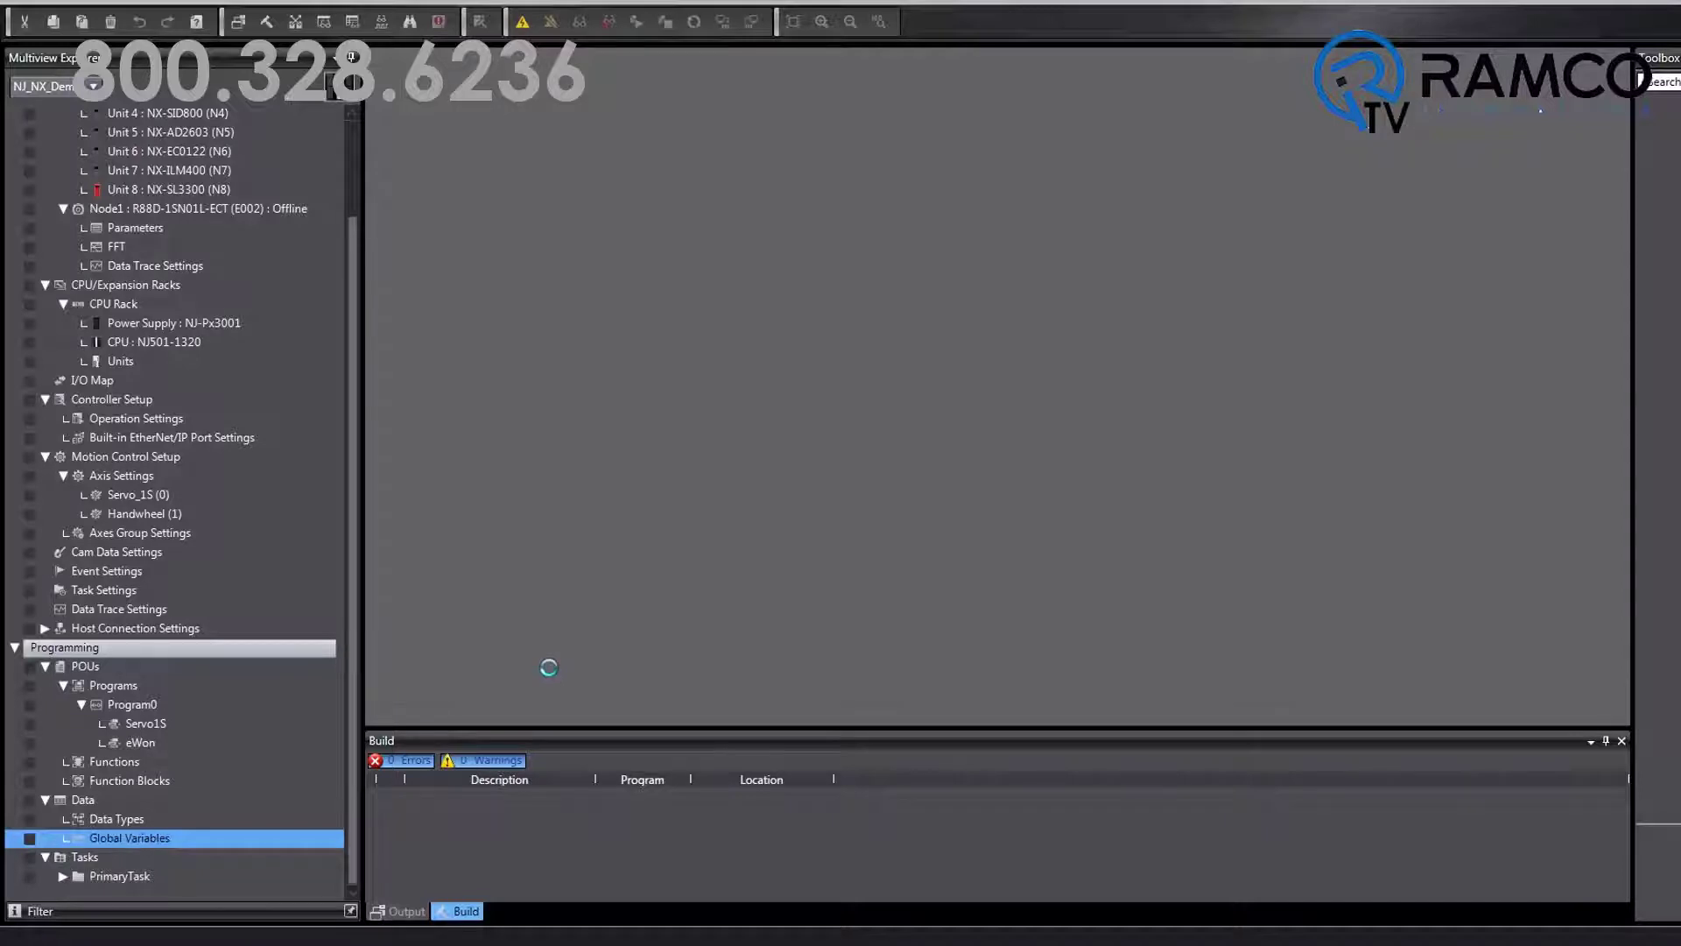
pyautogui.doubleClick(129, 837)
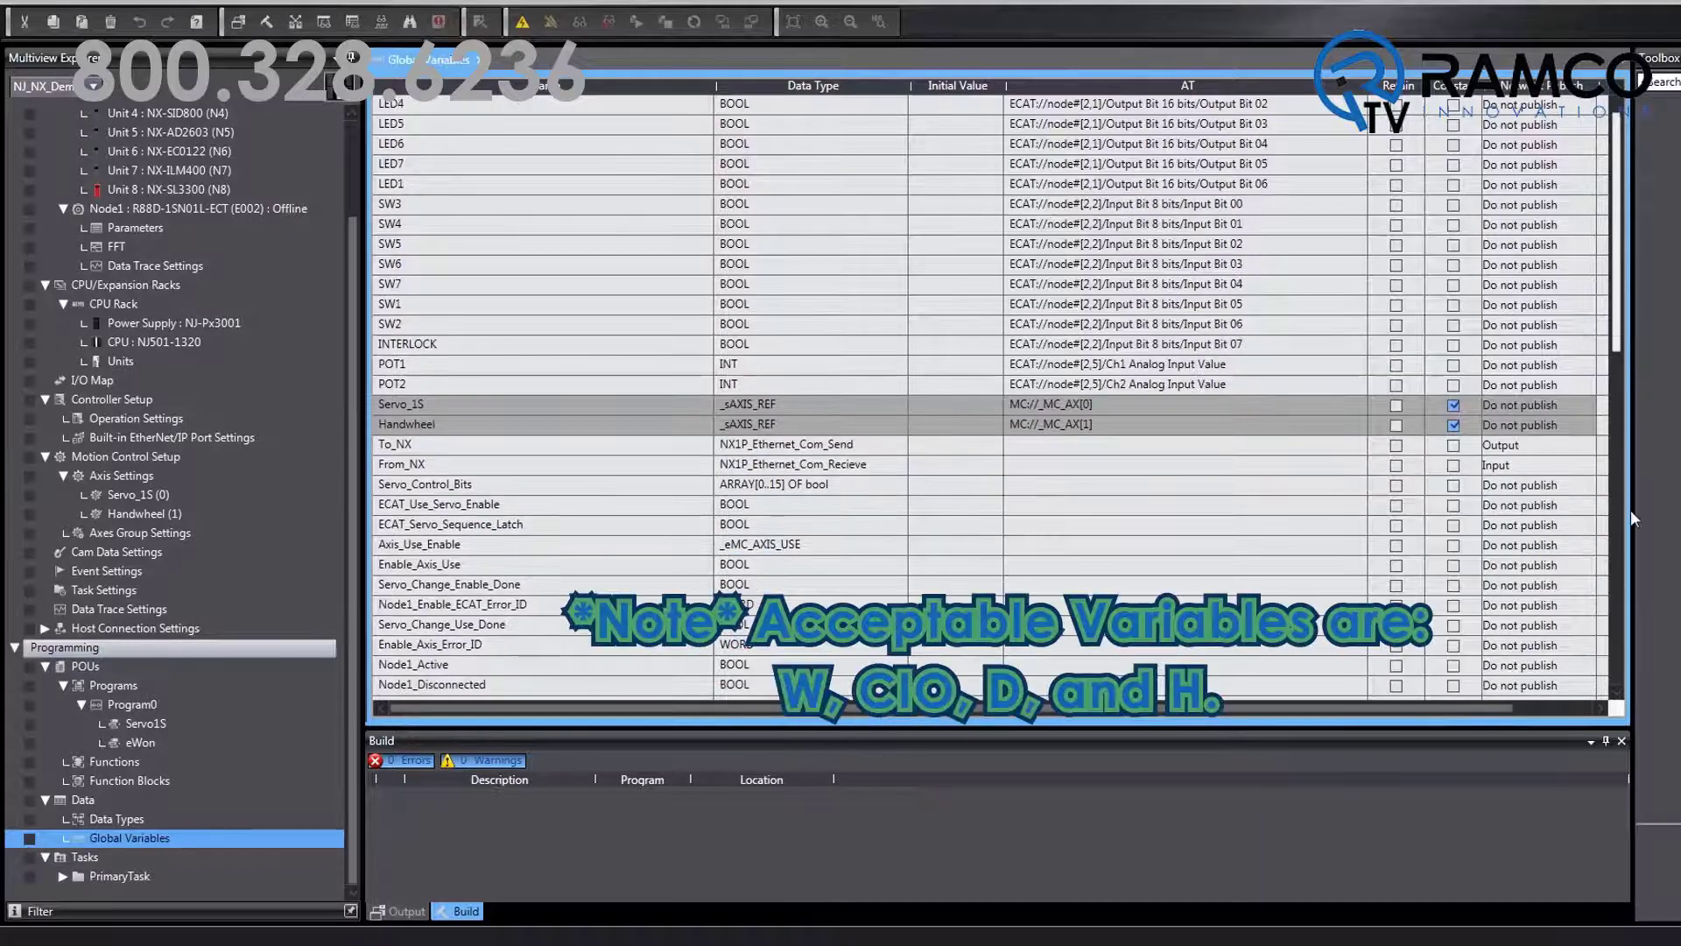
pyautogui.scroll(-3)
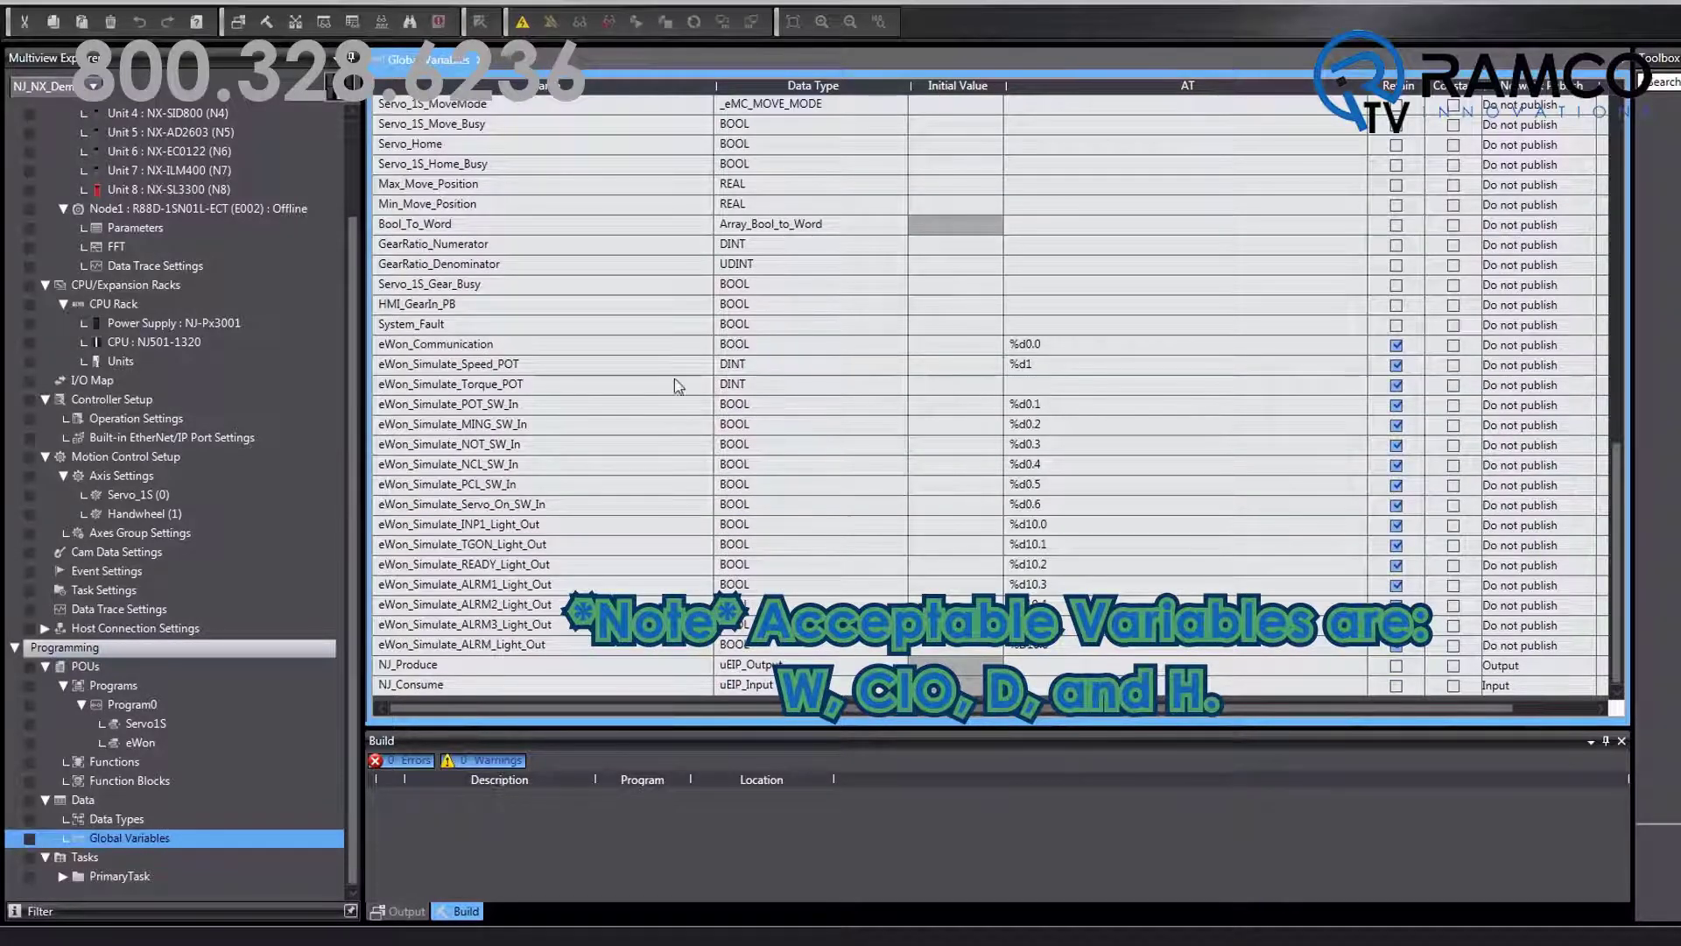
pyautogui.click(485, 384)
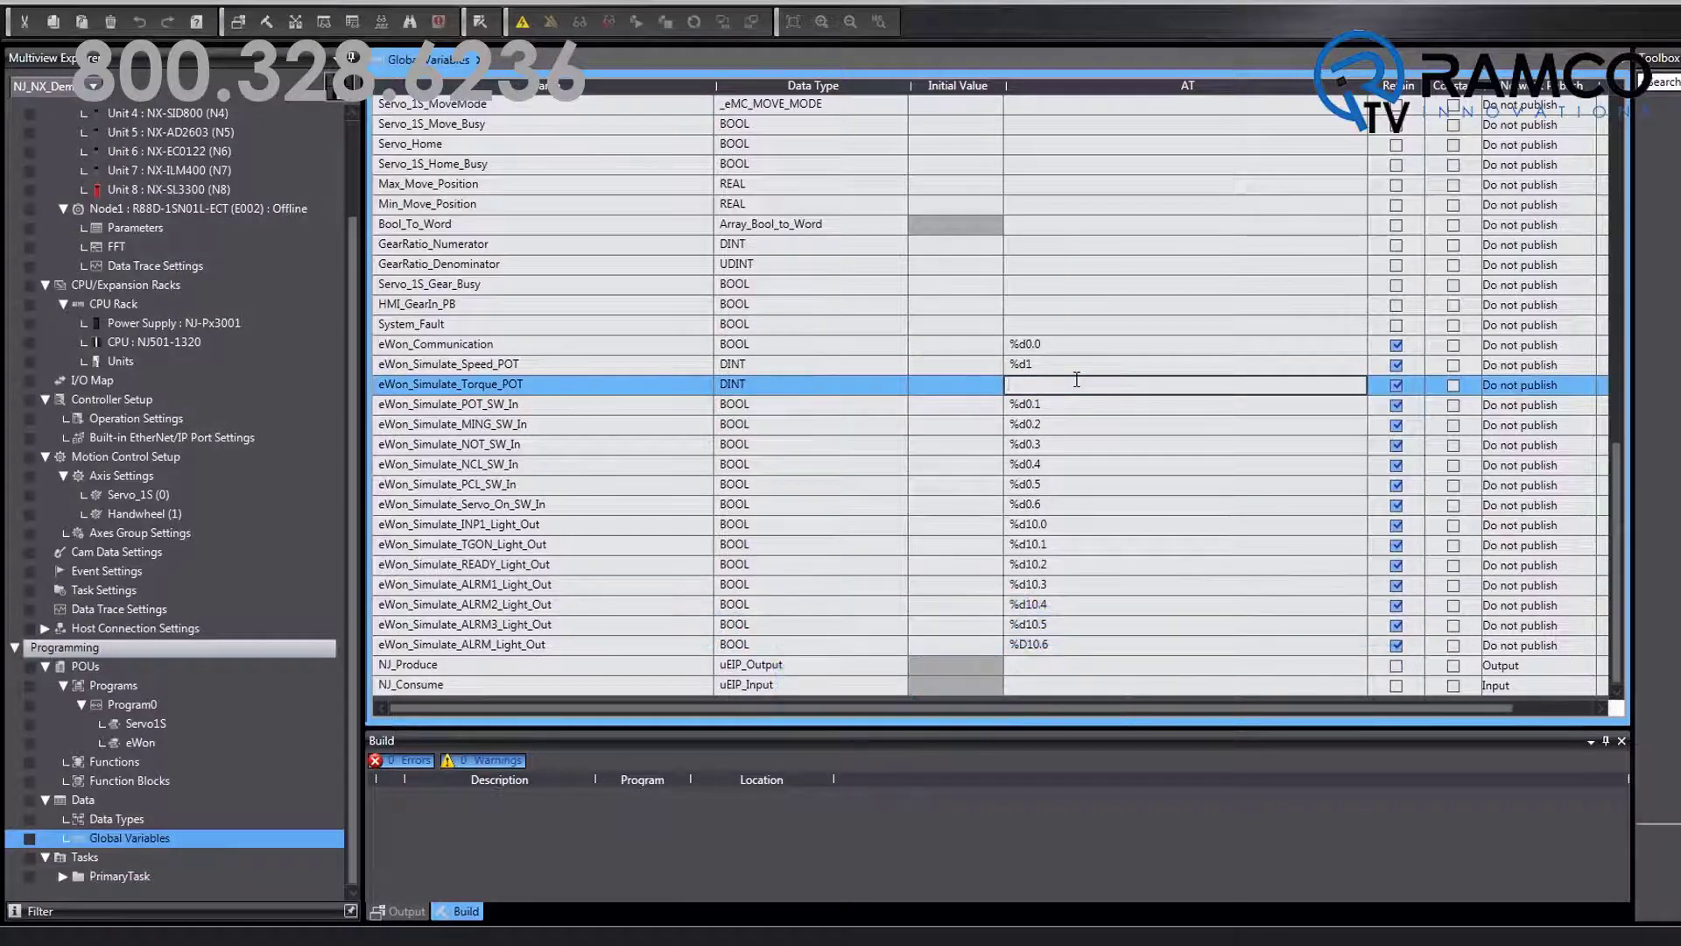
pyautogui.write('%d4')
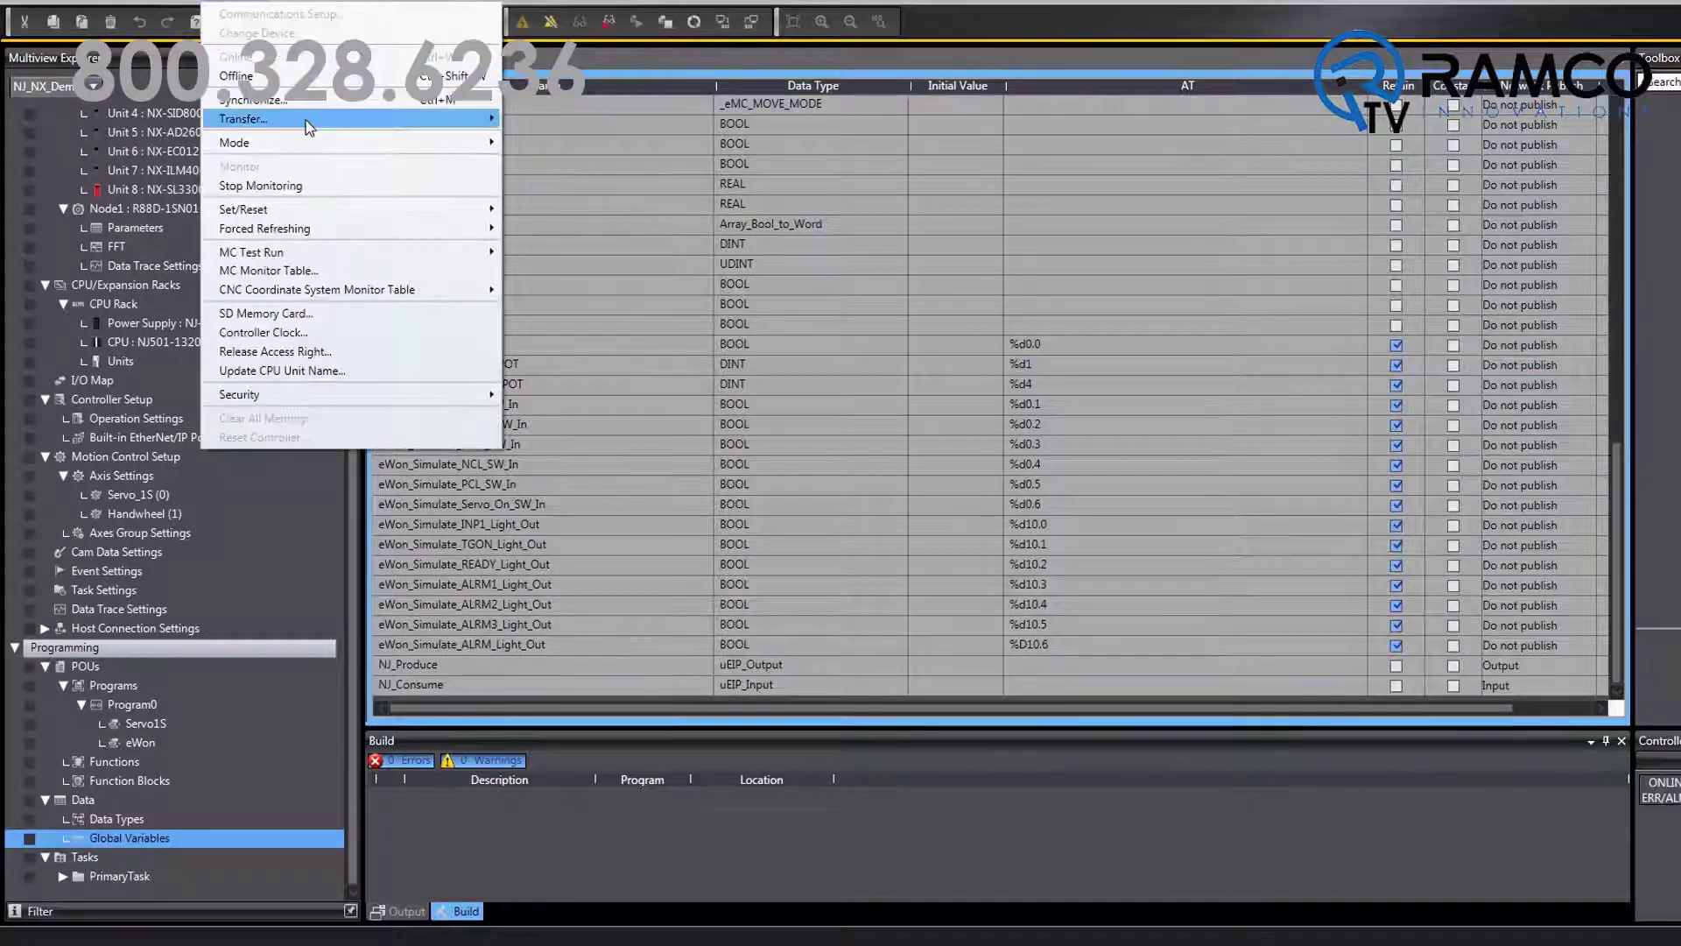
pyautogui.moveTo(306, 123)
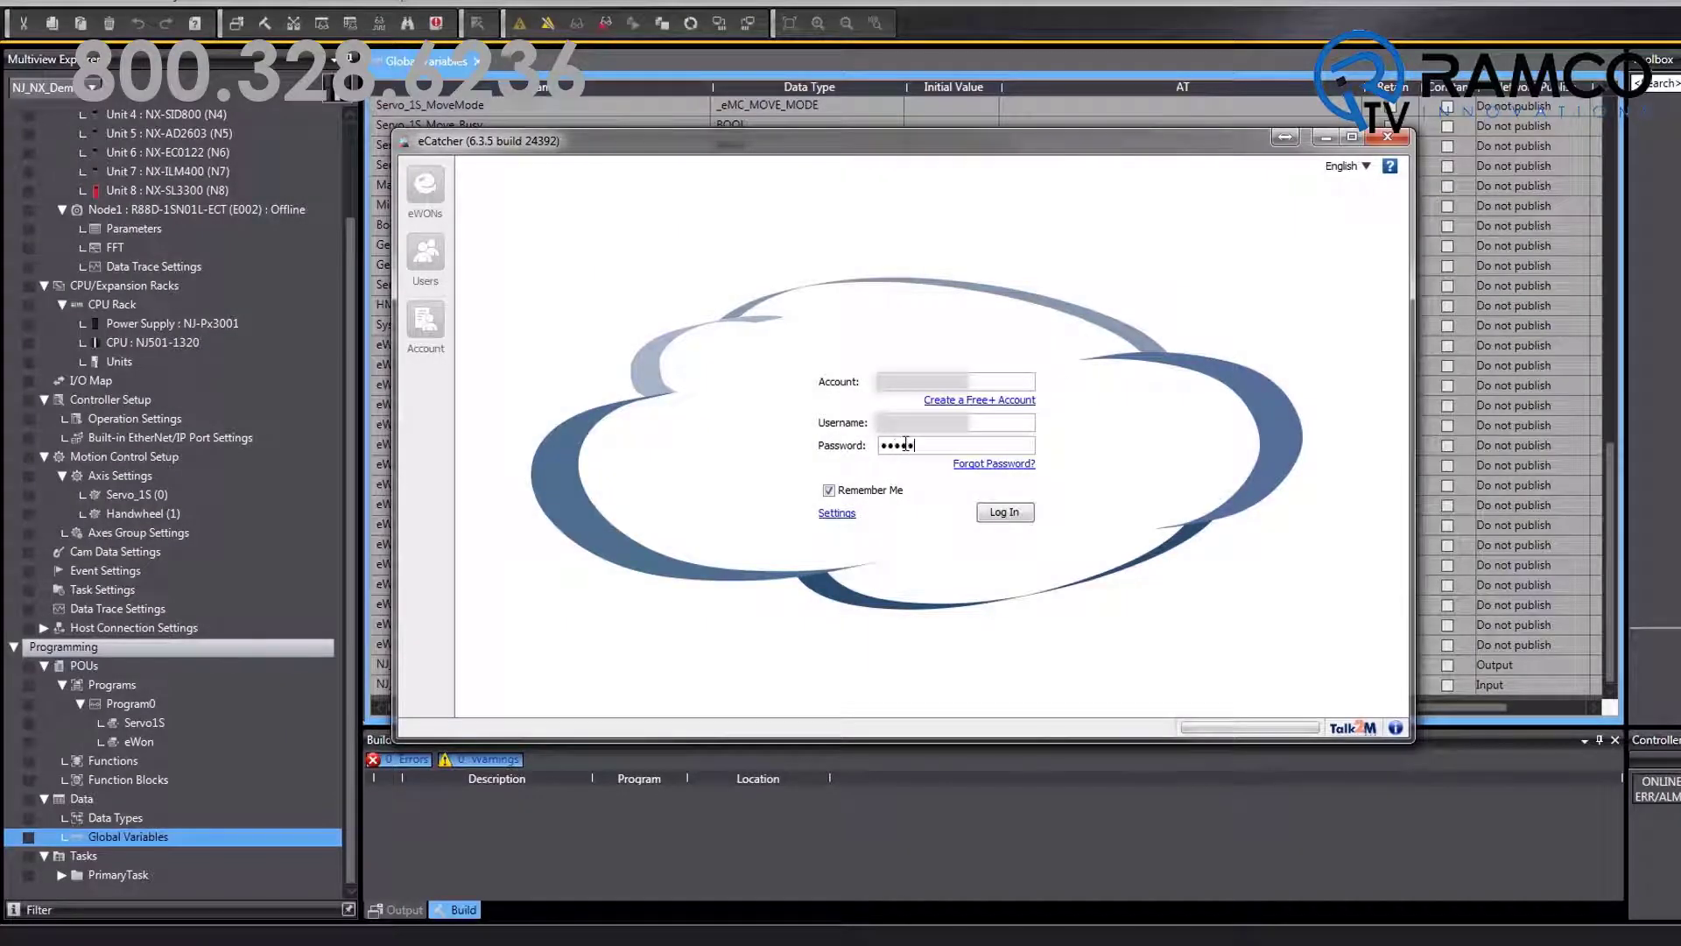
# Step: Log in to eCatcher and connect to the online Flexy 205 device
pyautogui.click(1005, 512)
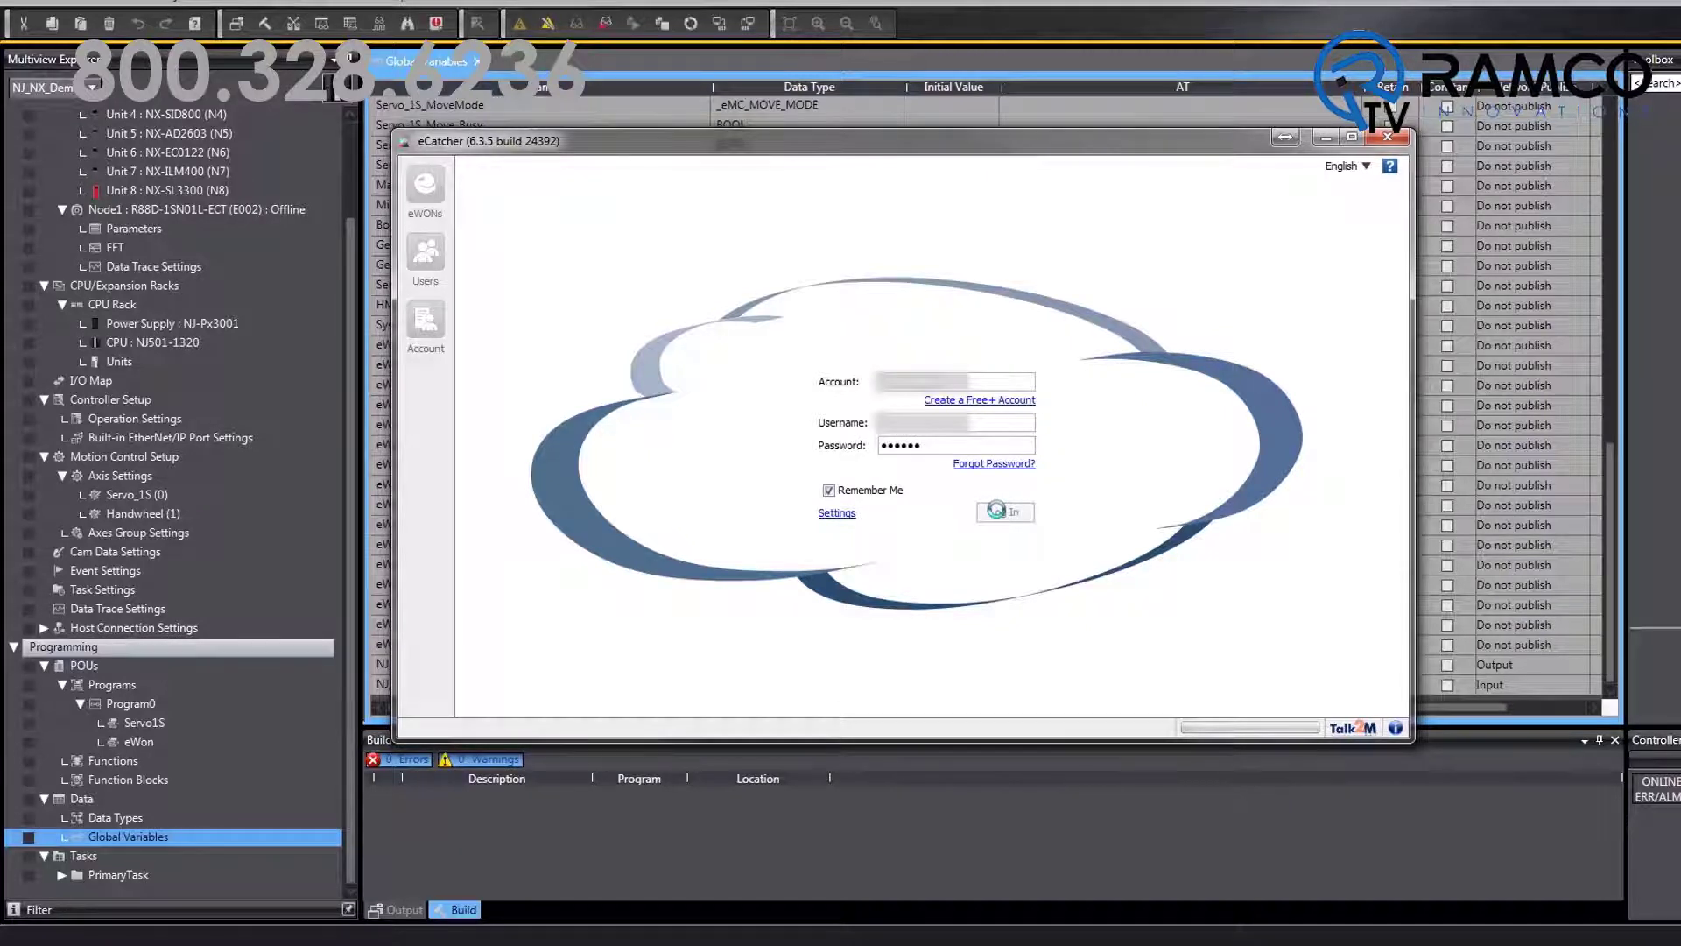
pyautogui.click(1007, 511)
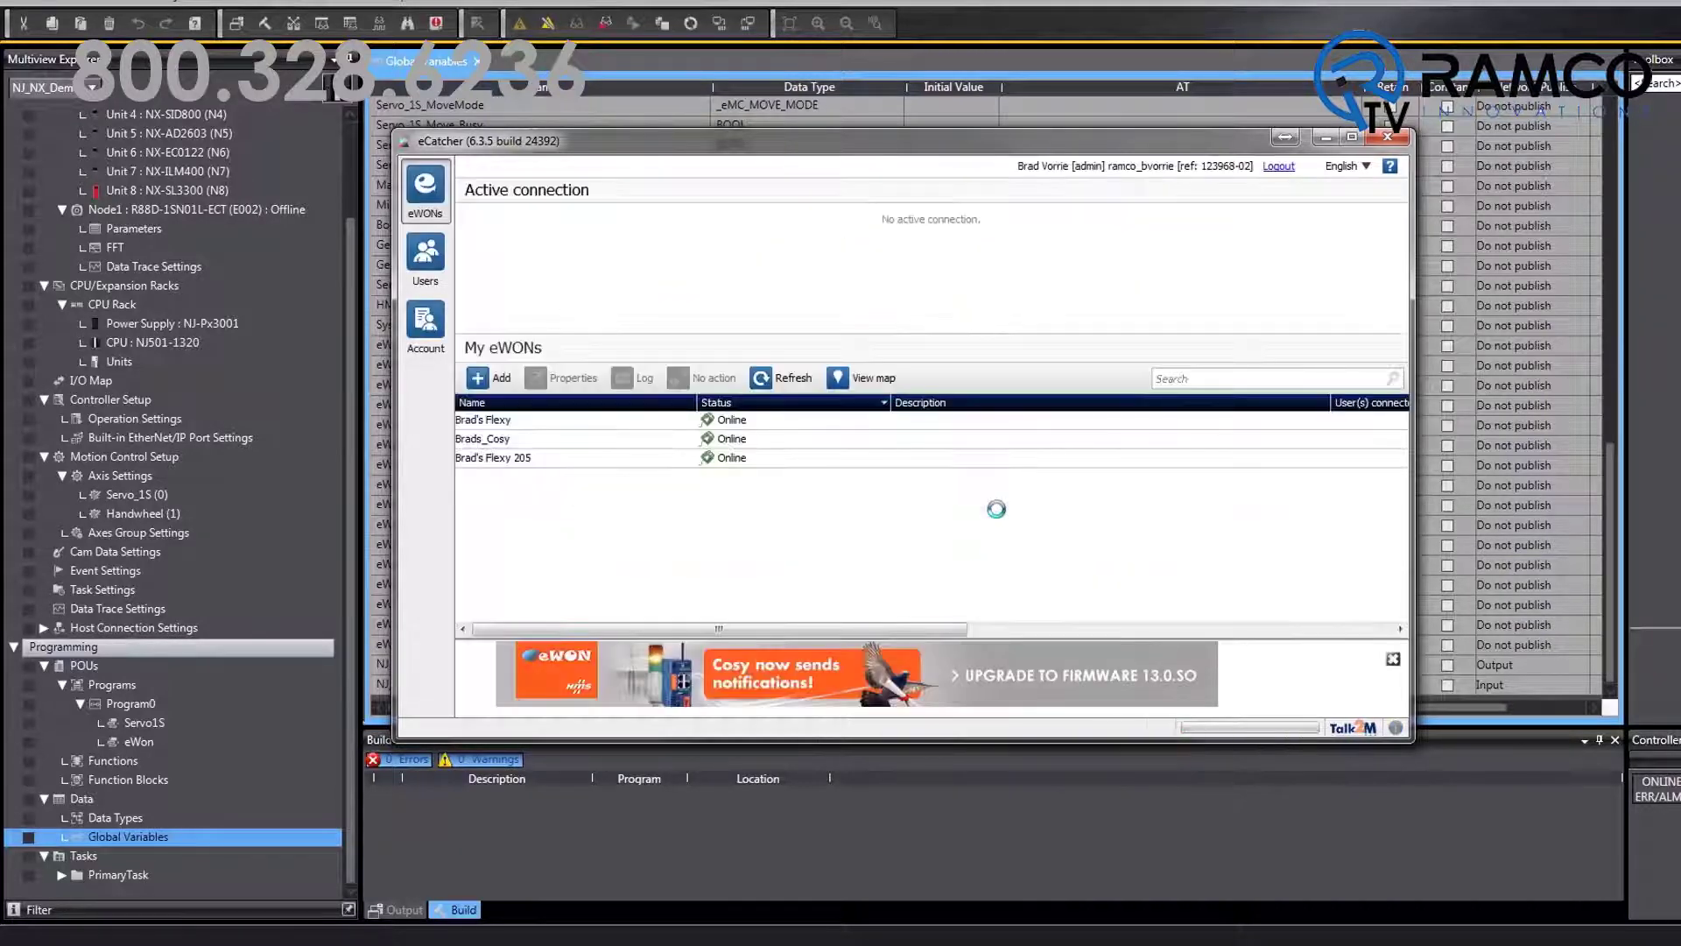
pyautogui.click(492, 457)
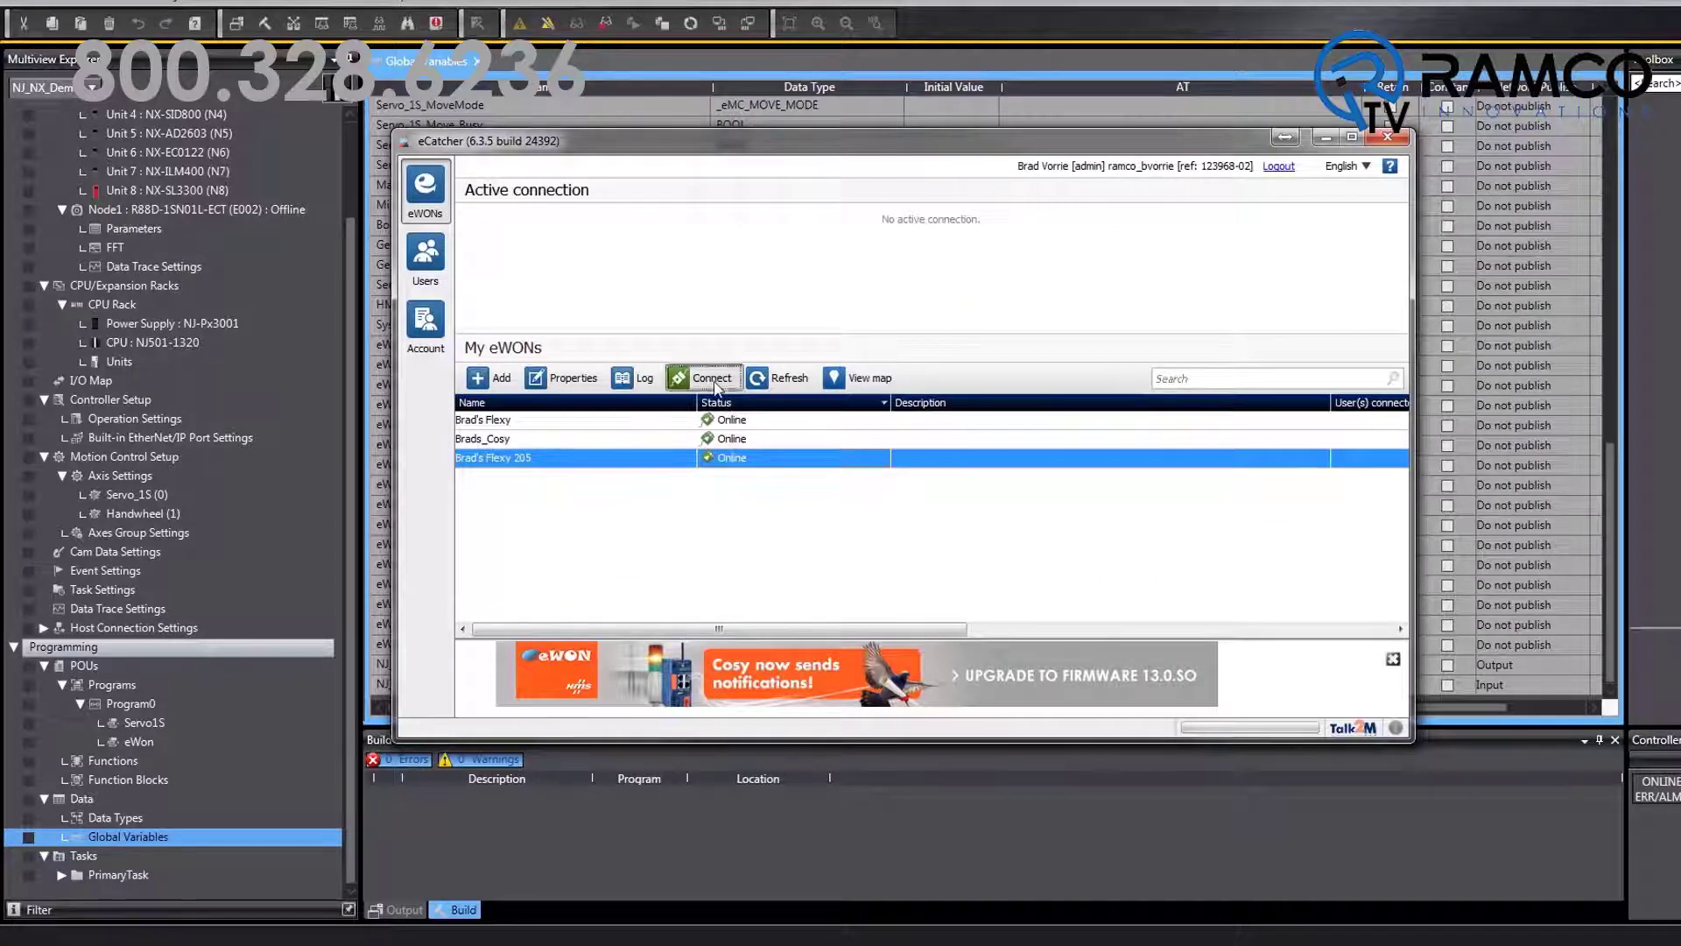
pyautogui.click(711, 378)
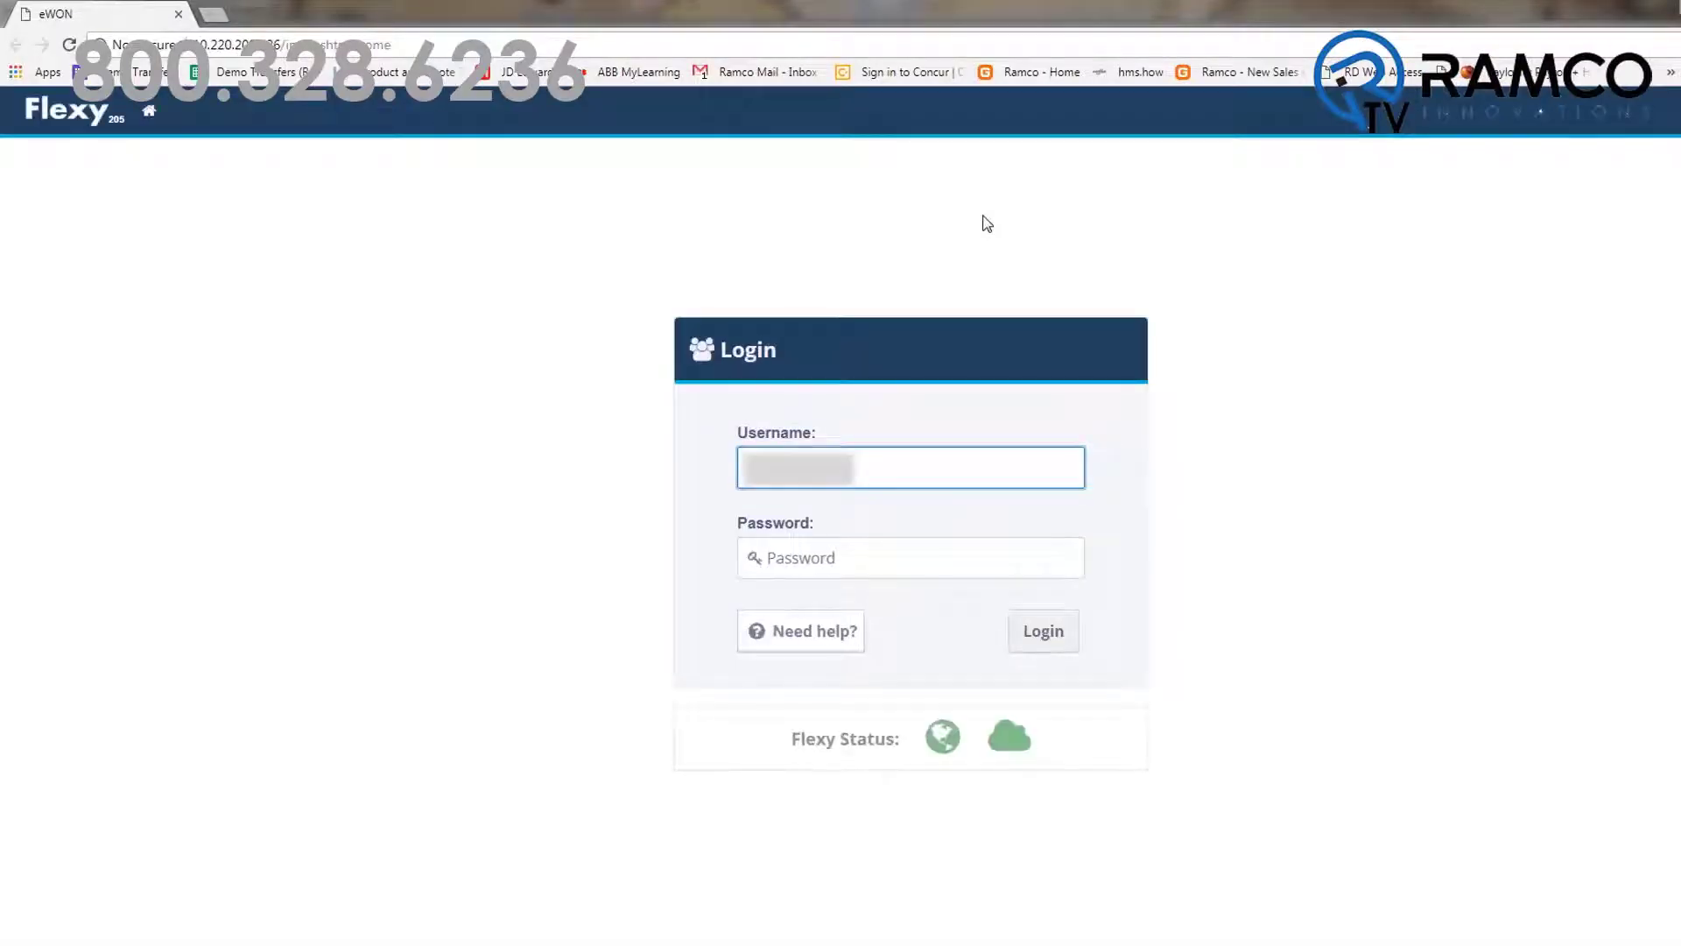
# Step: Log in to the Flexy web interface and bring up the FINS IO server from the IO Servers list
pyautogui.click(1042, 631)
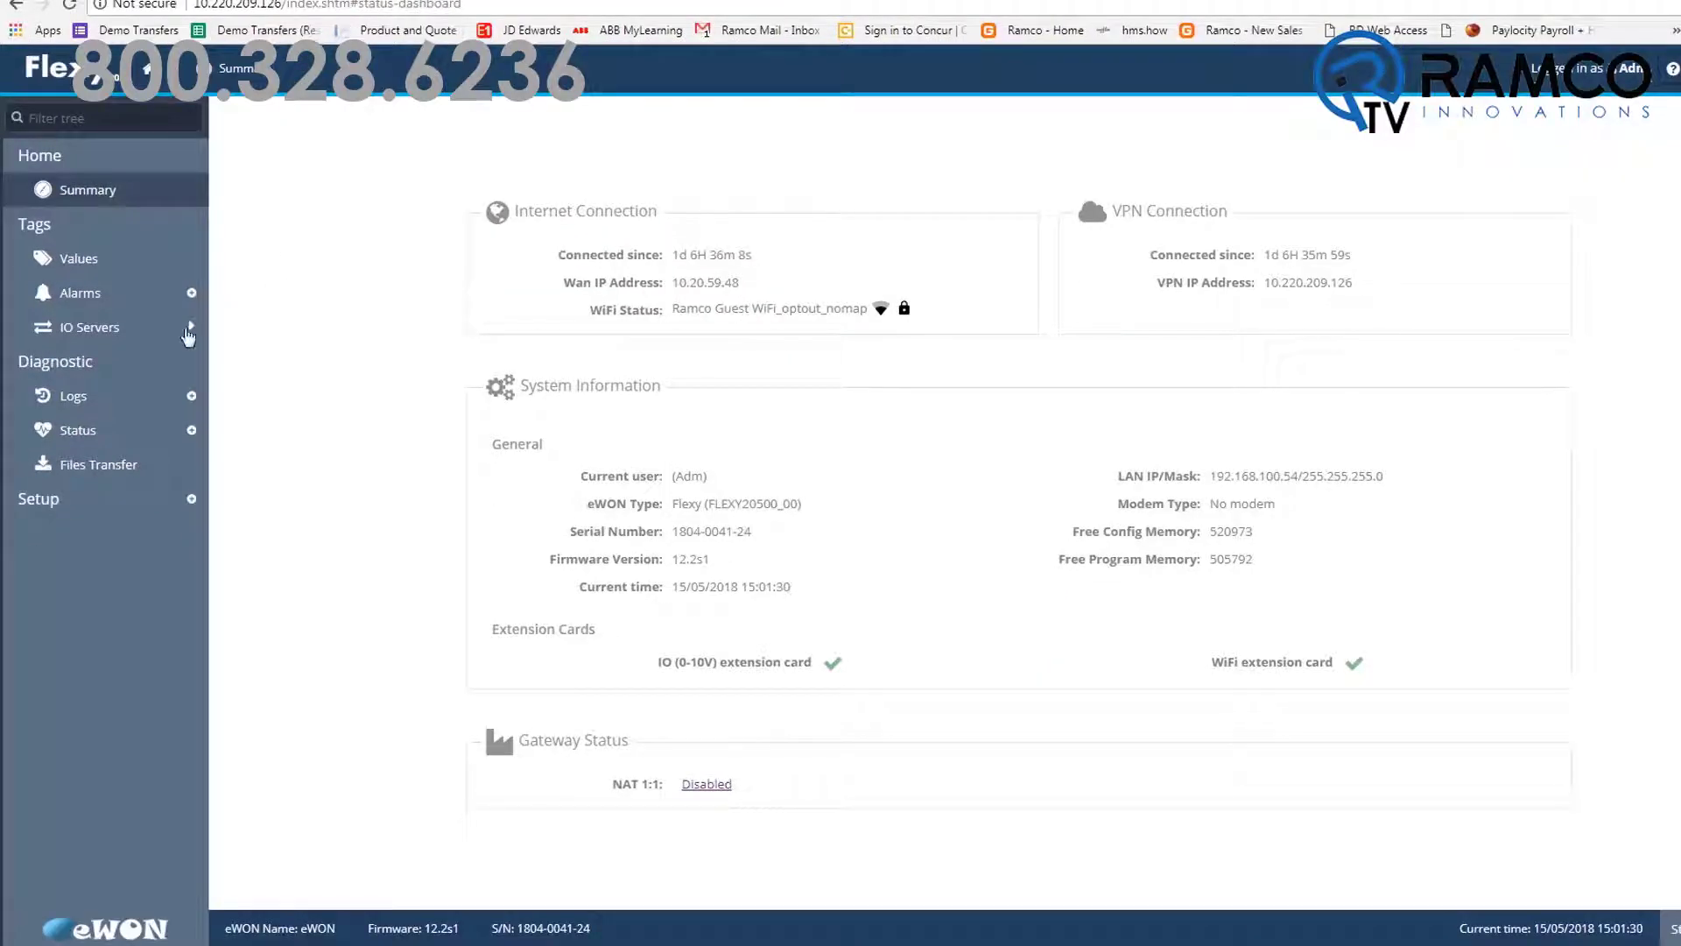
pyautogui.click(87, 325)
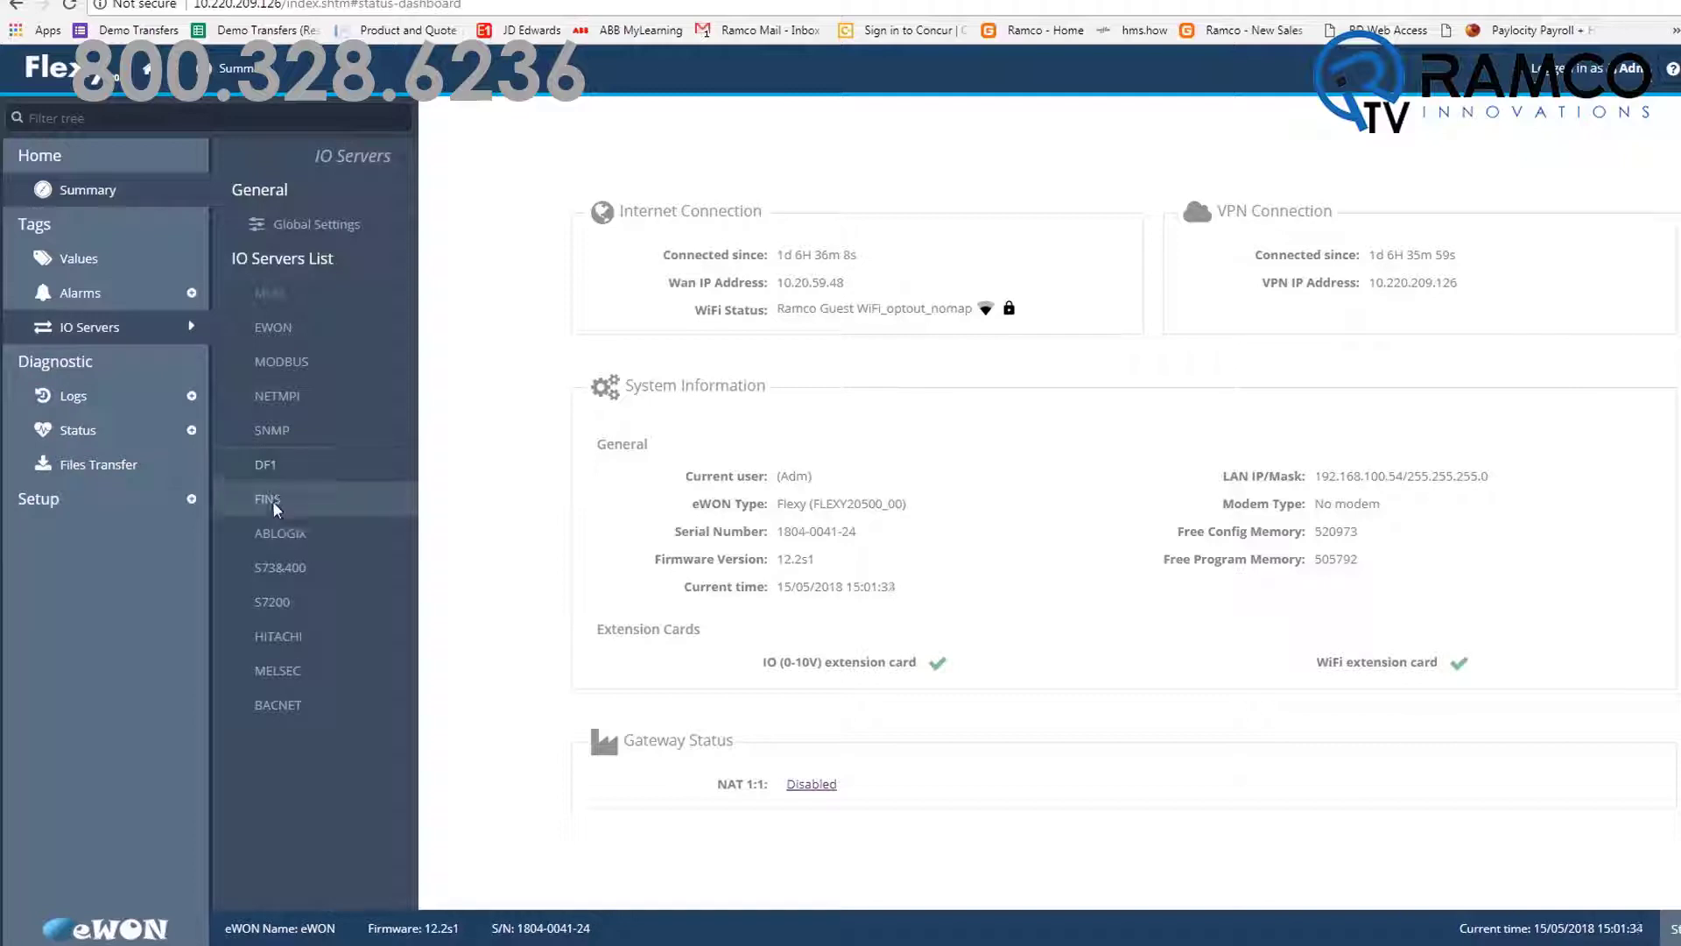
pyautogui.click(266, 499)
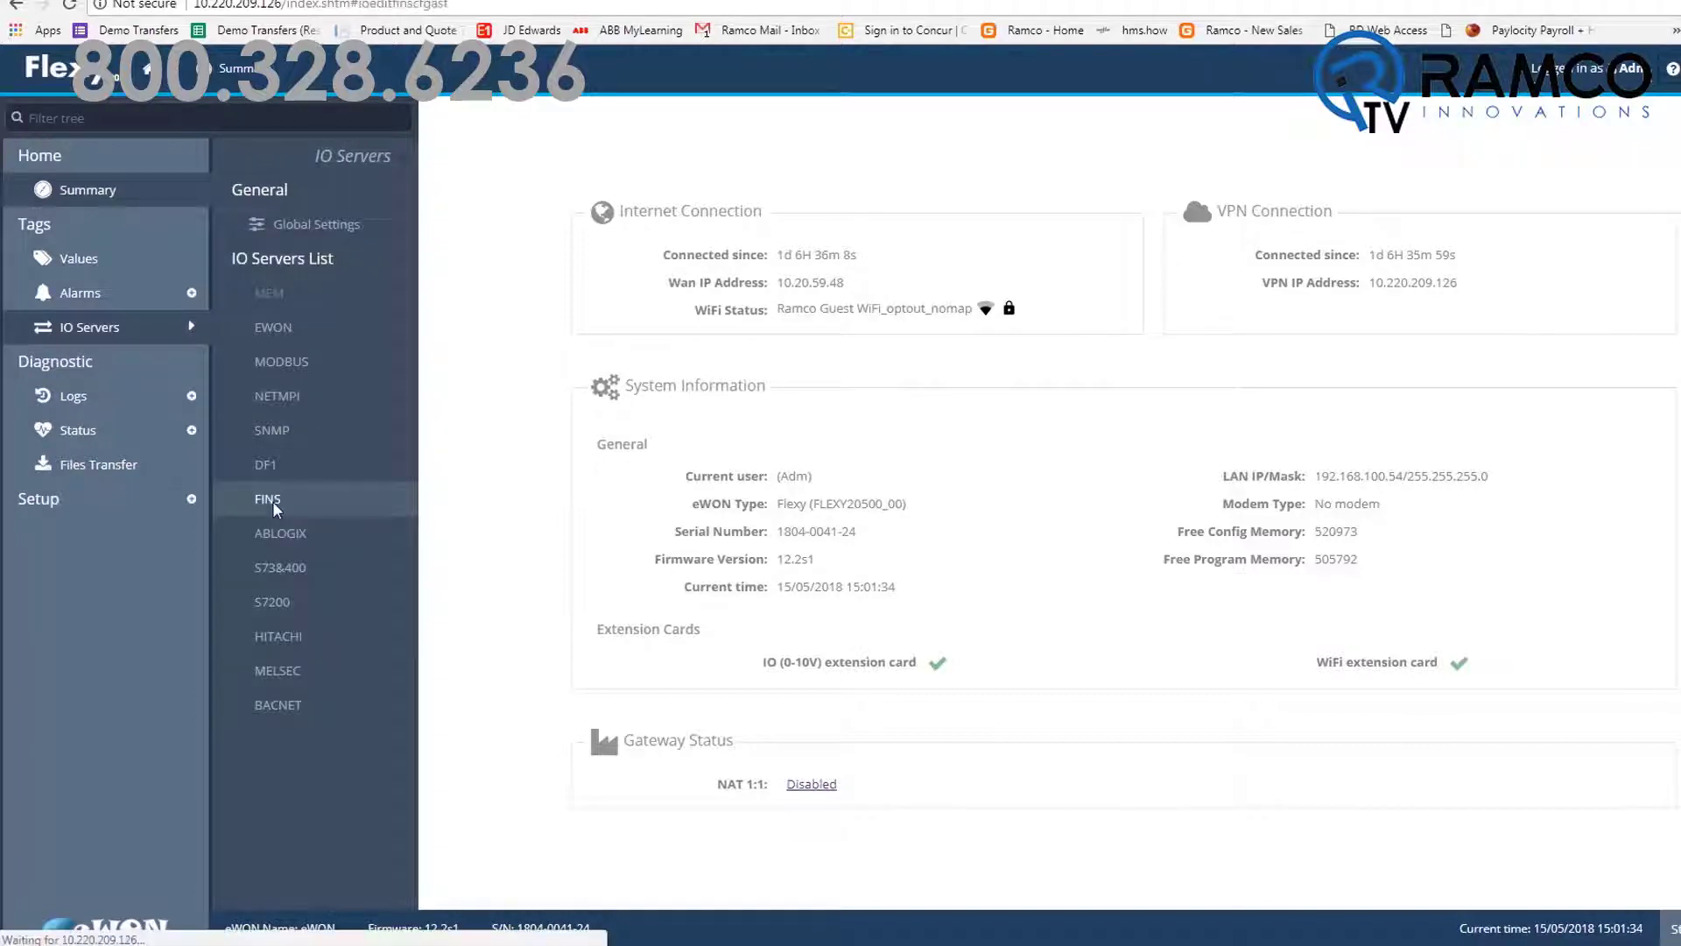
pyautogui.click(266, 498)
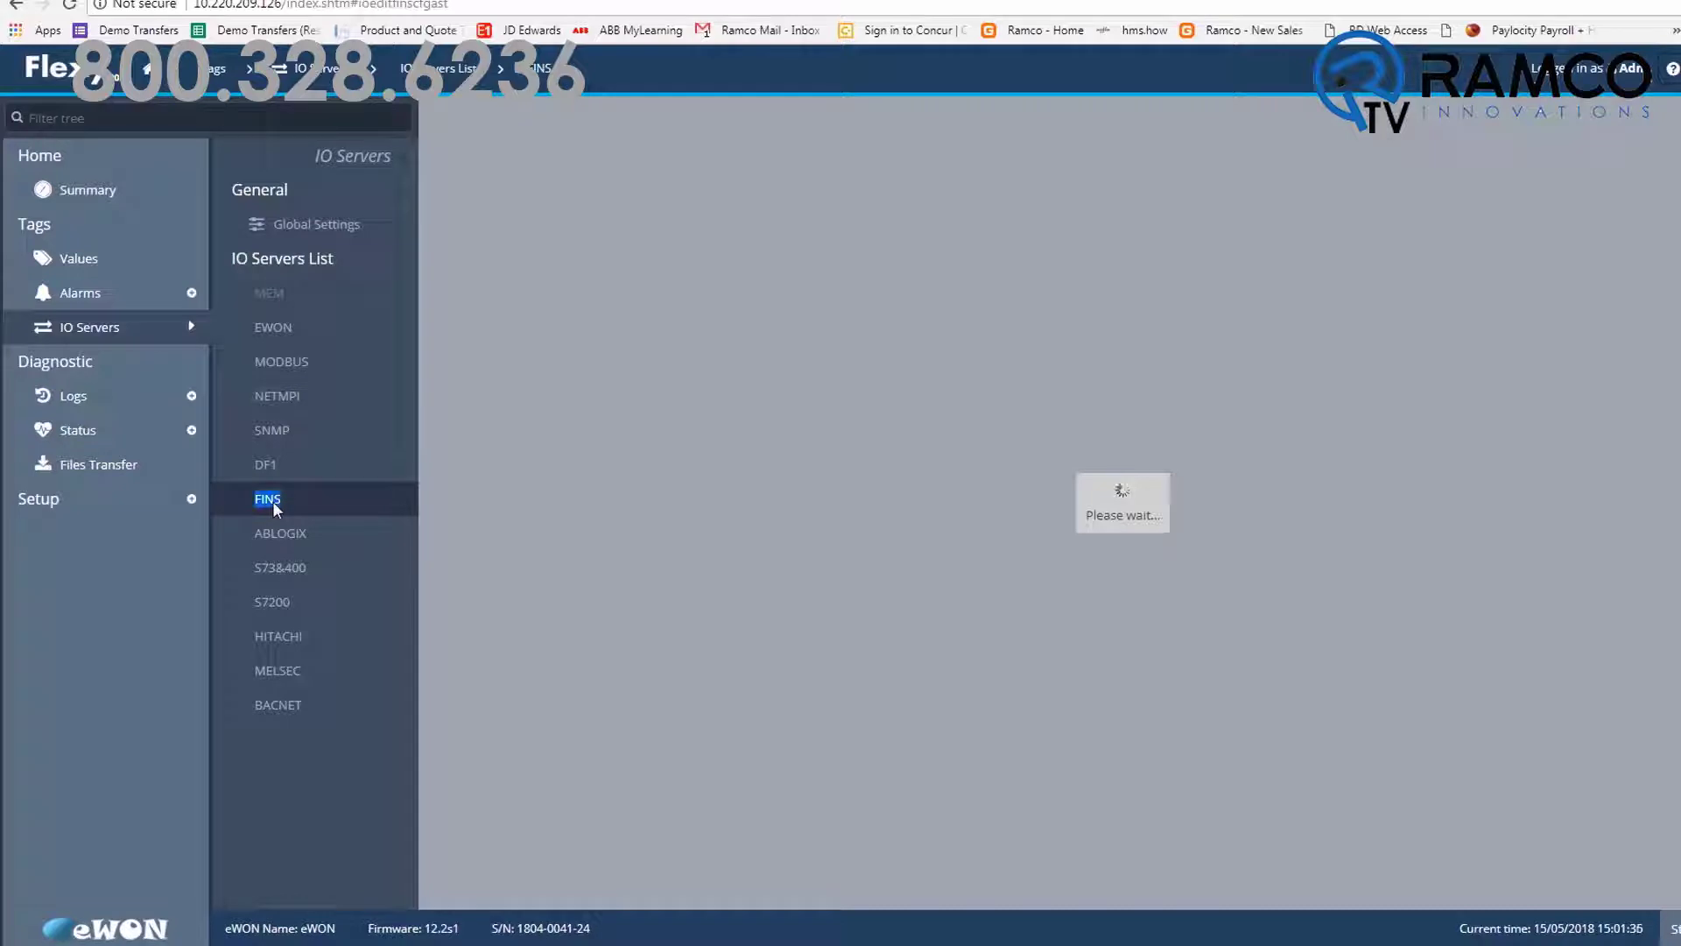
# Step: Enable FINS Topic A and Topic B and update the IO server settings
pyautogui.click(267, 499)
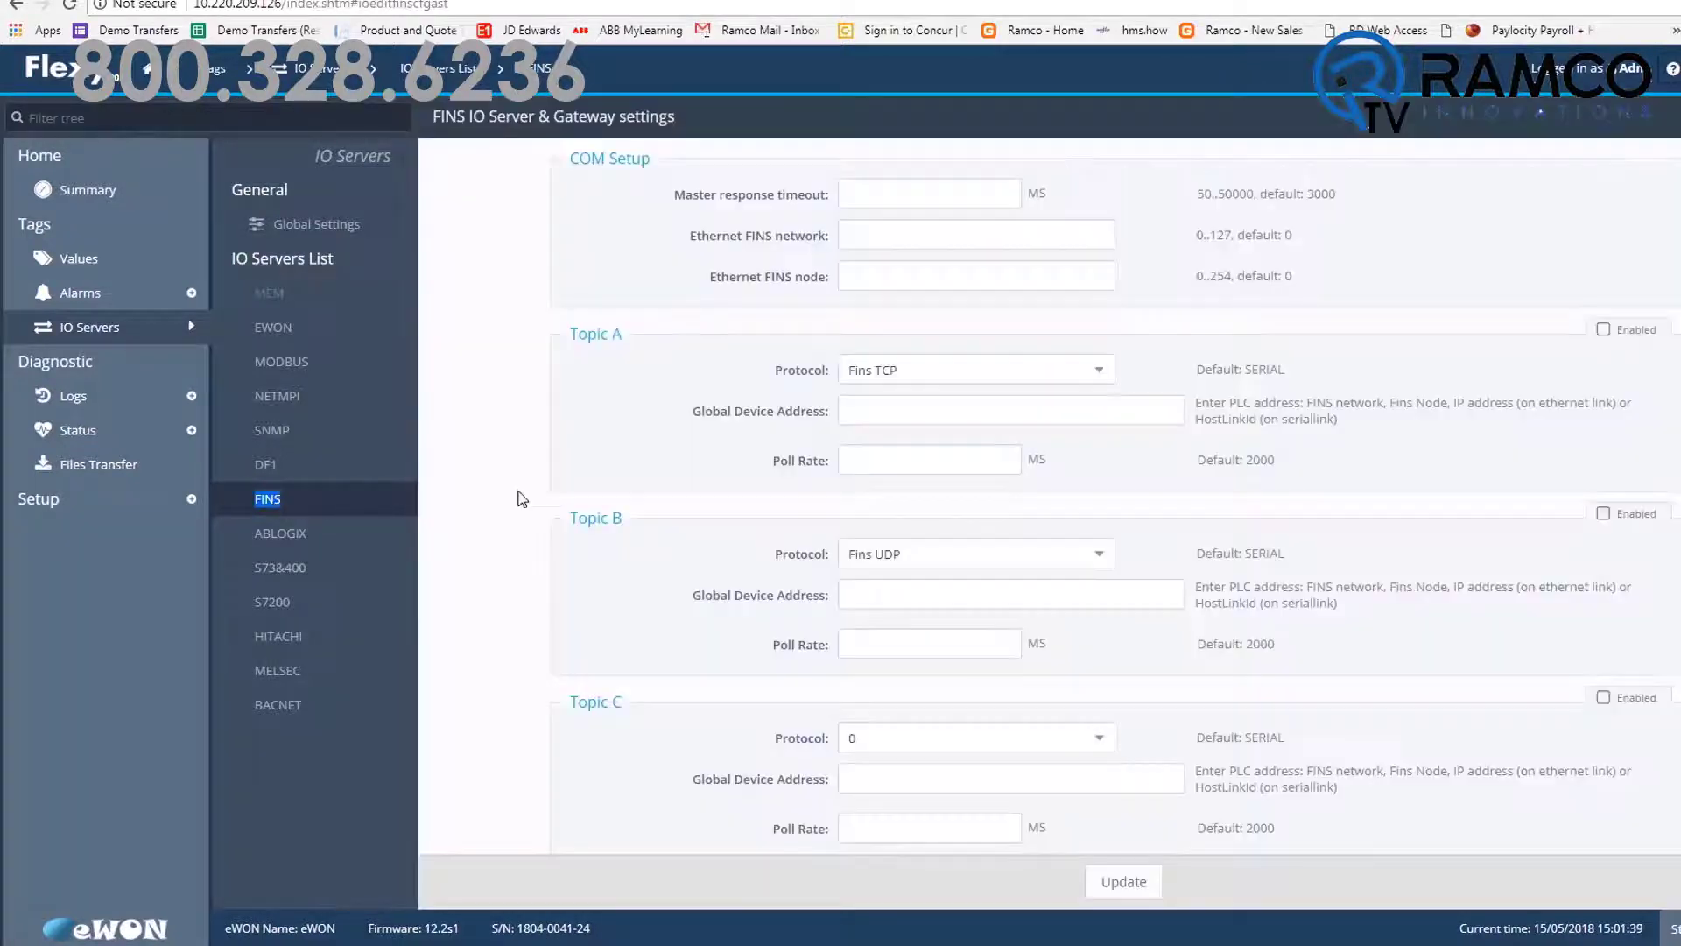
pyautogui.moveTo(1228, 394)
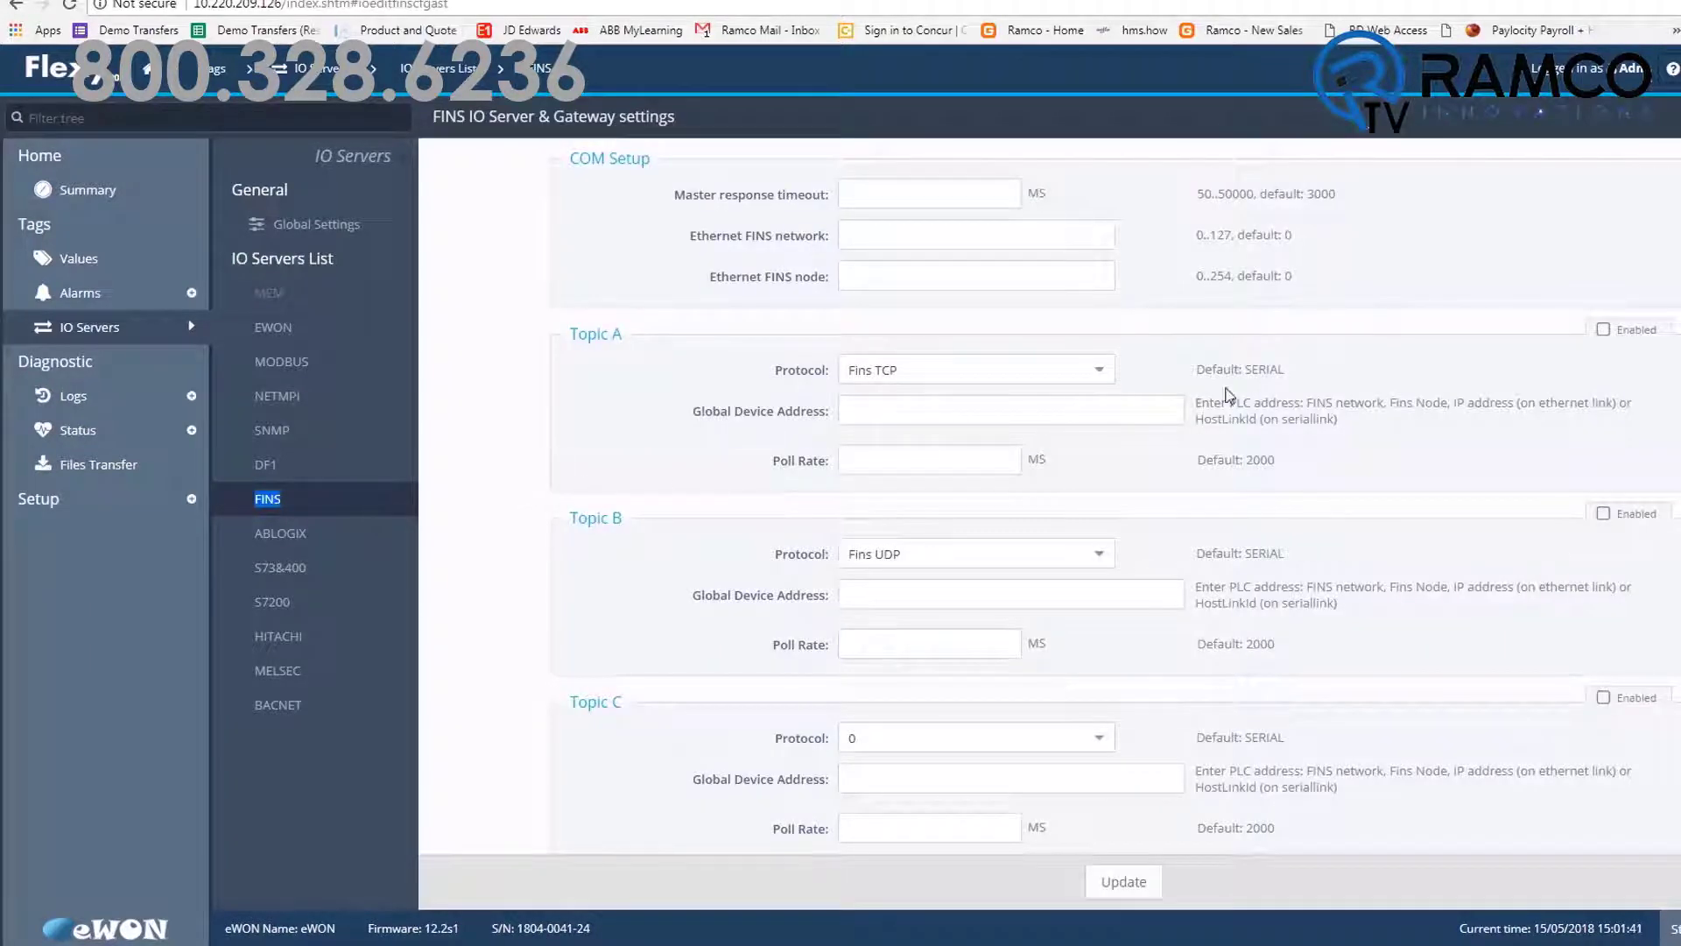
pyautogui.click(1604, 329)
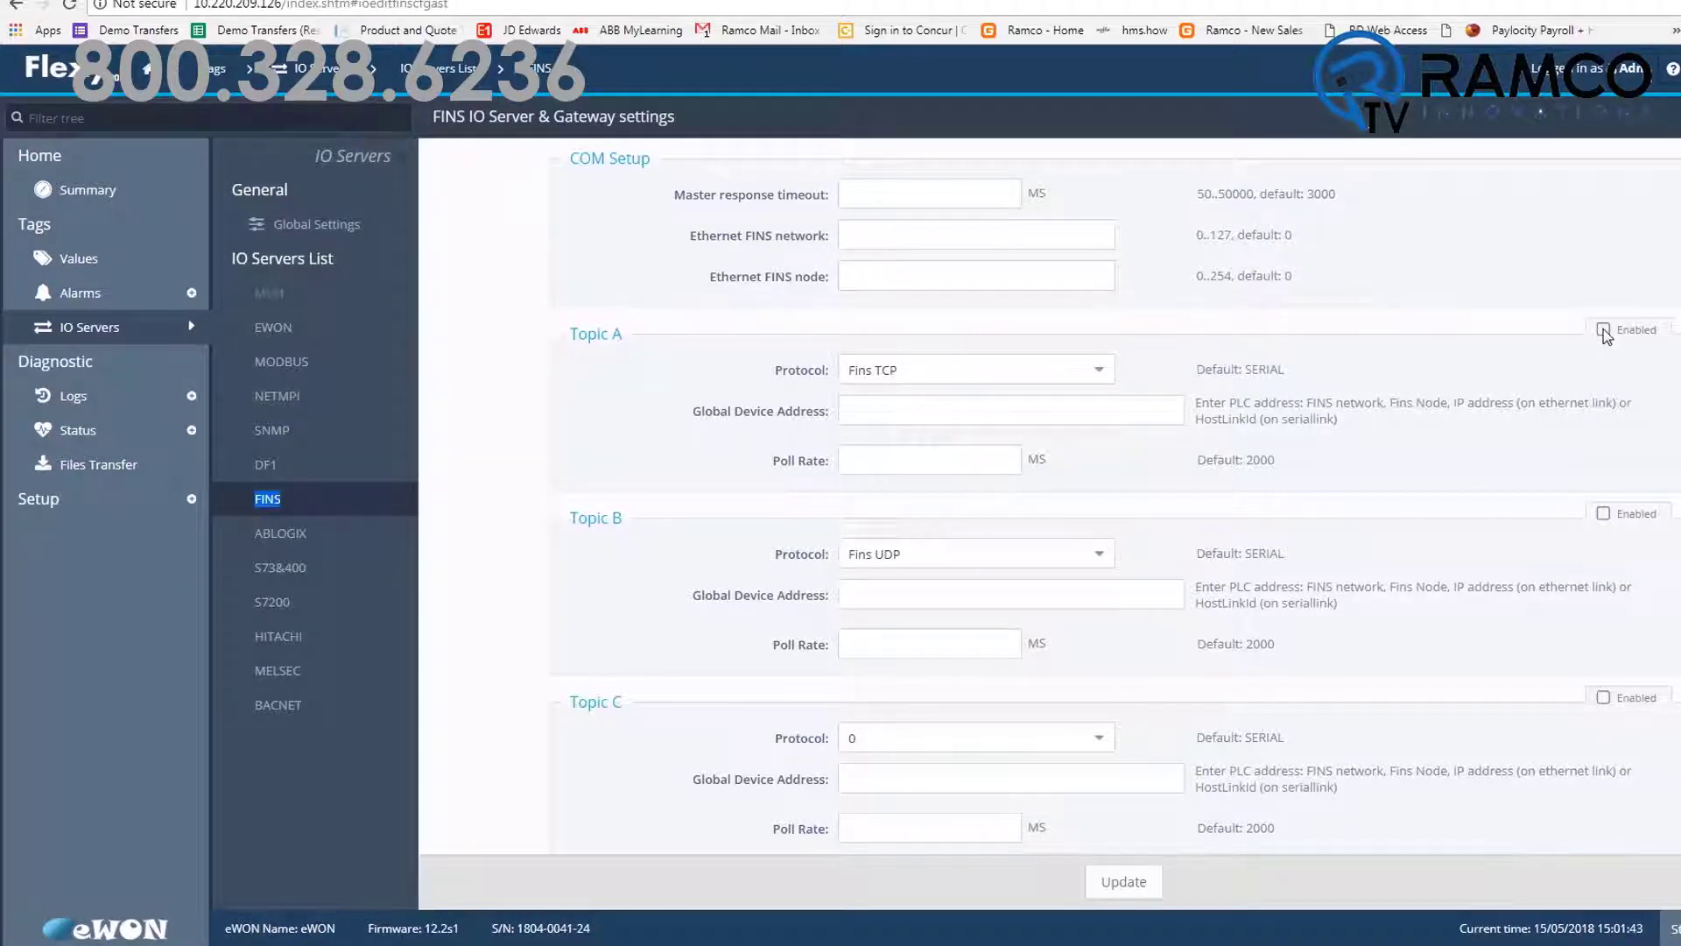
pyautogui.click(1604, 329)
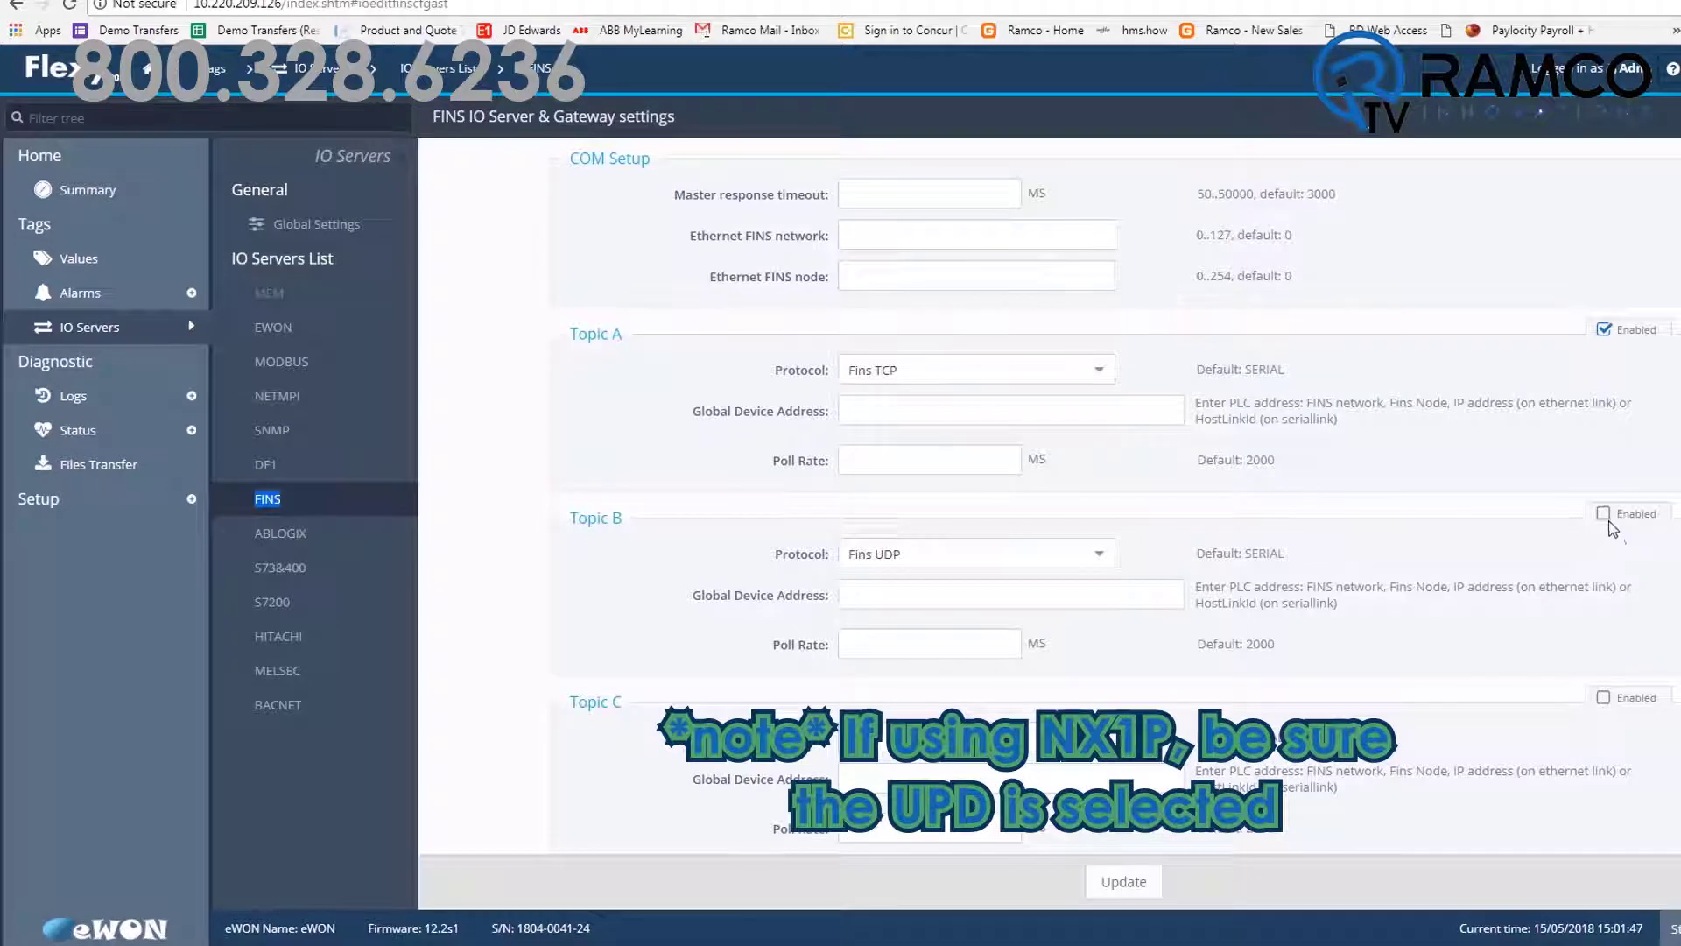
pyautogui.click(1604, 513)
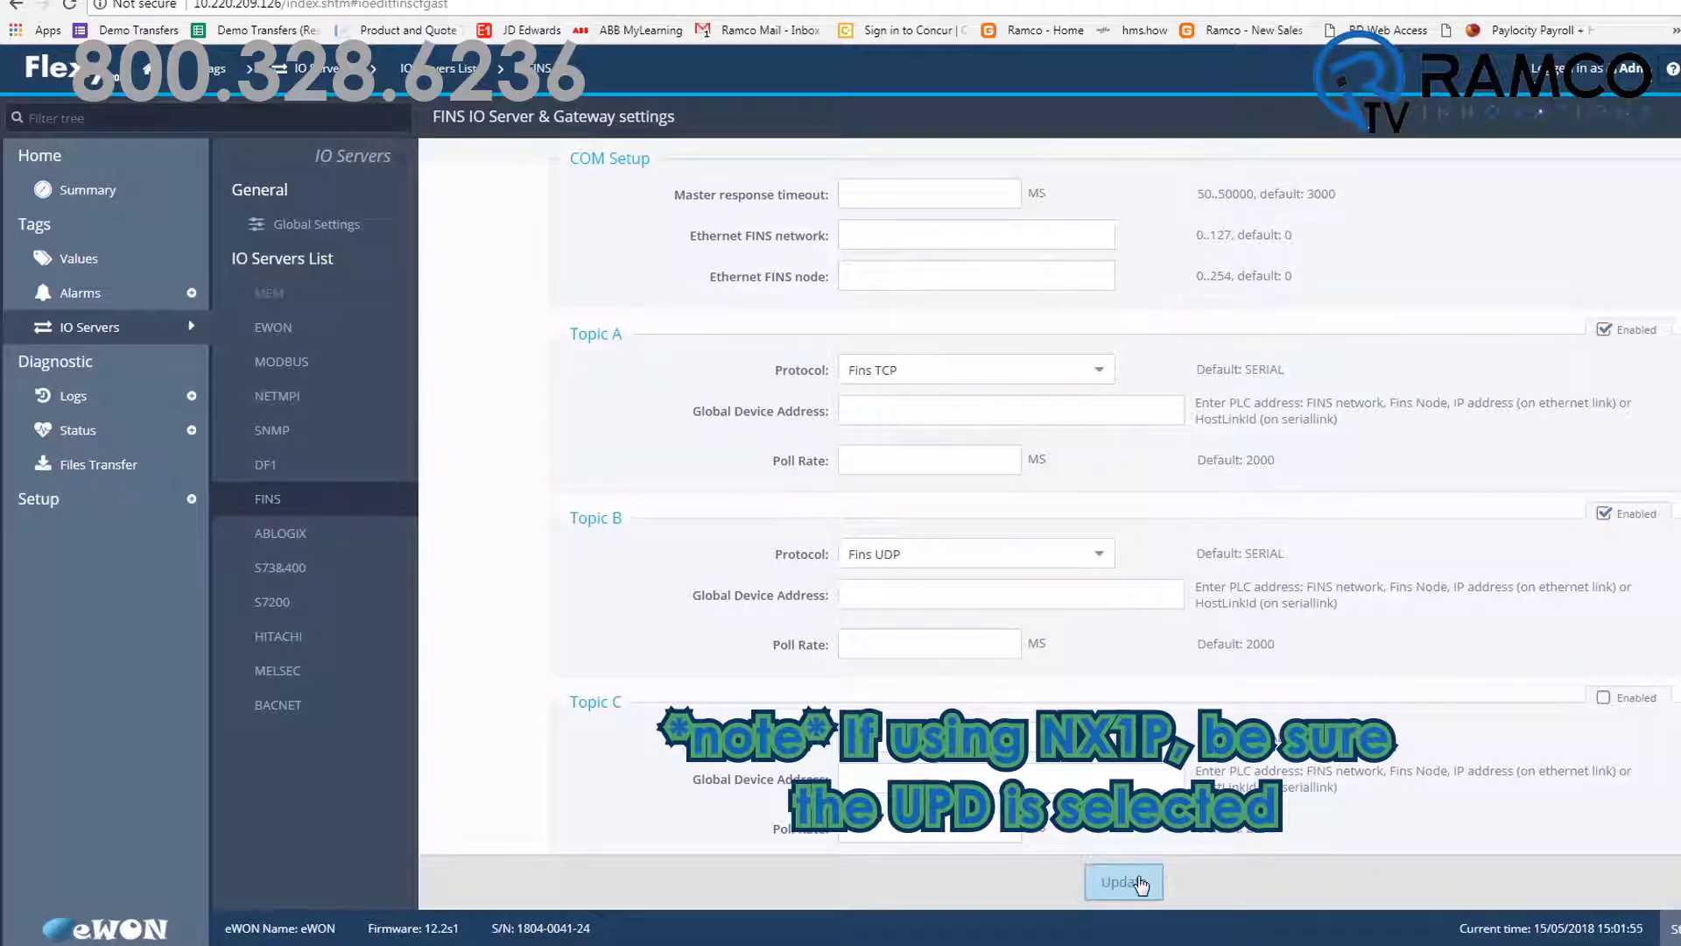
pyautogui.click(1124, 881)
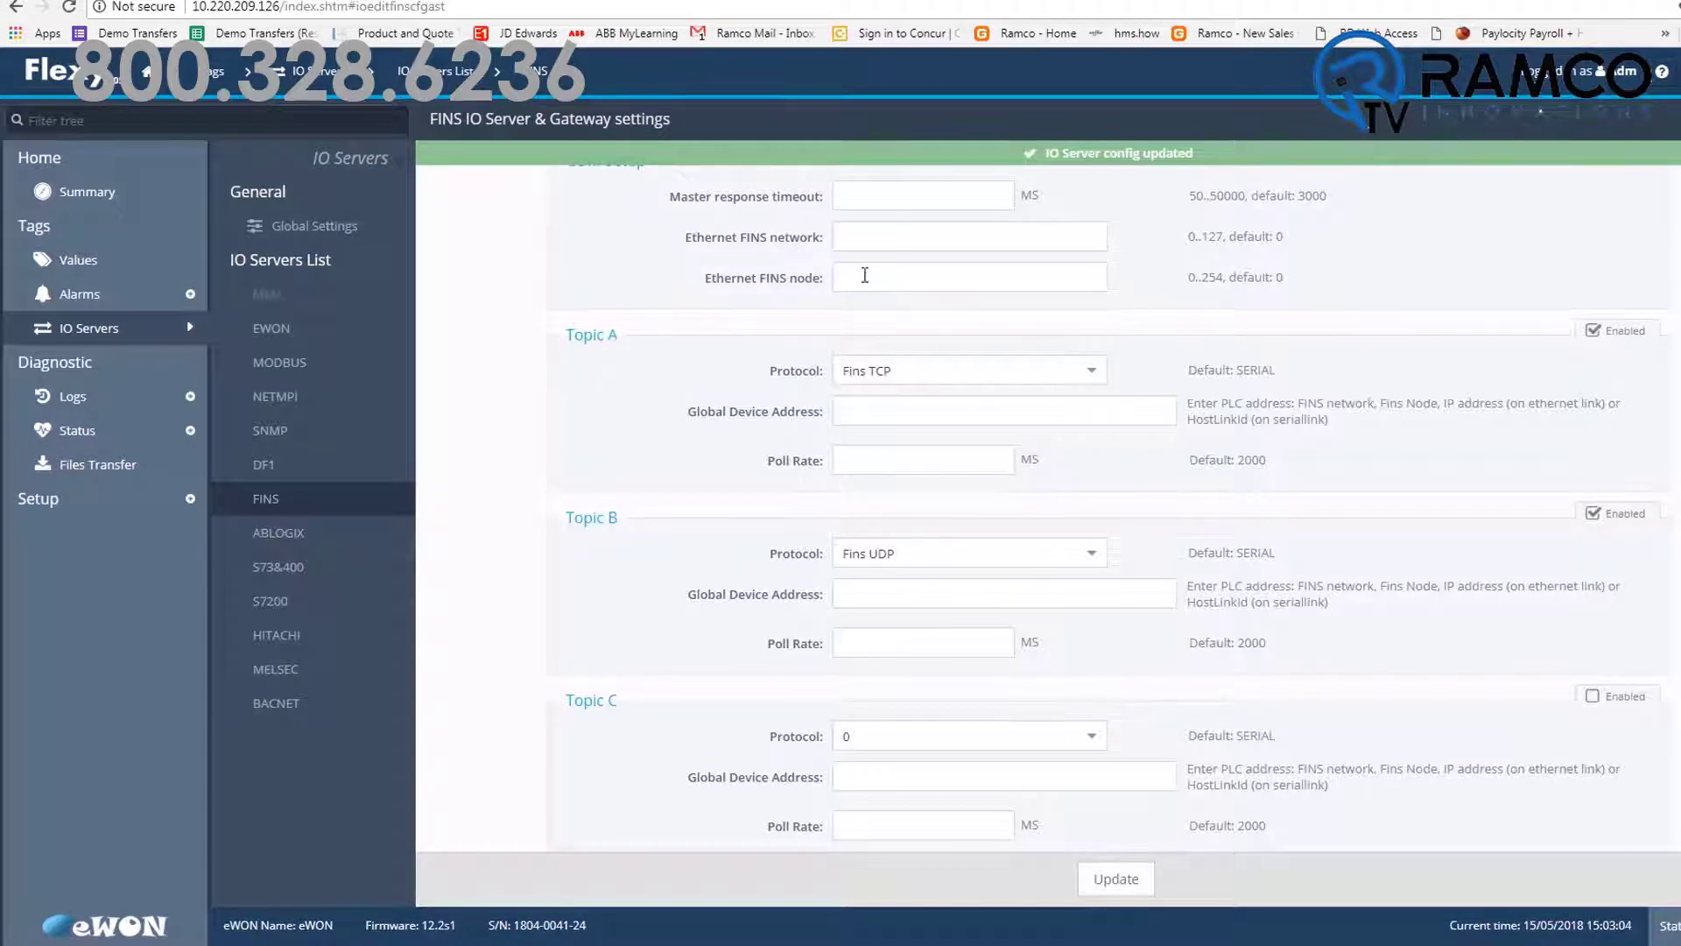
pyautogui.moveTo(900, 319)
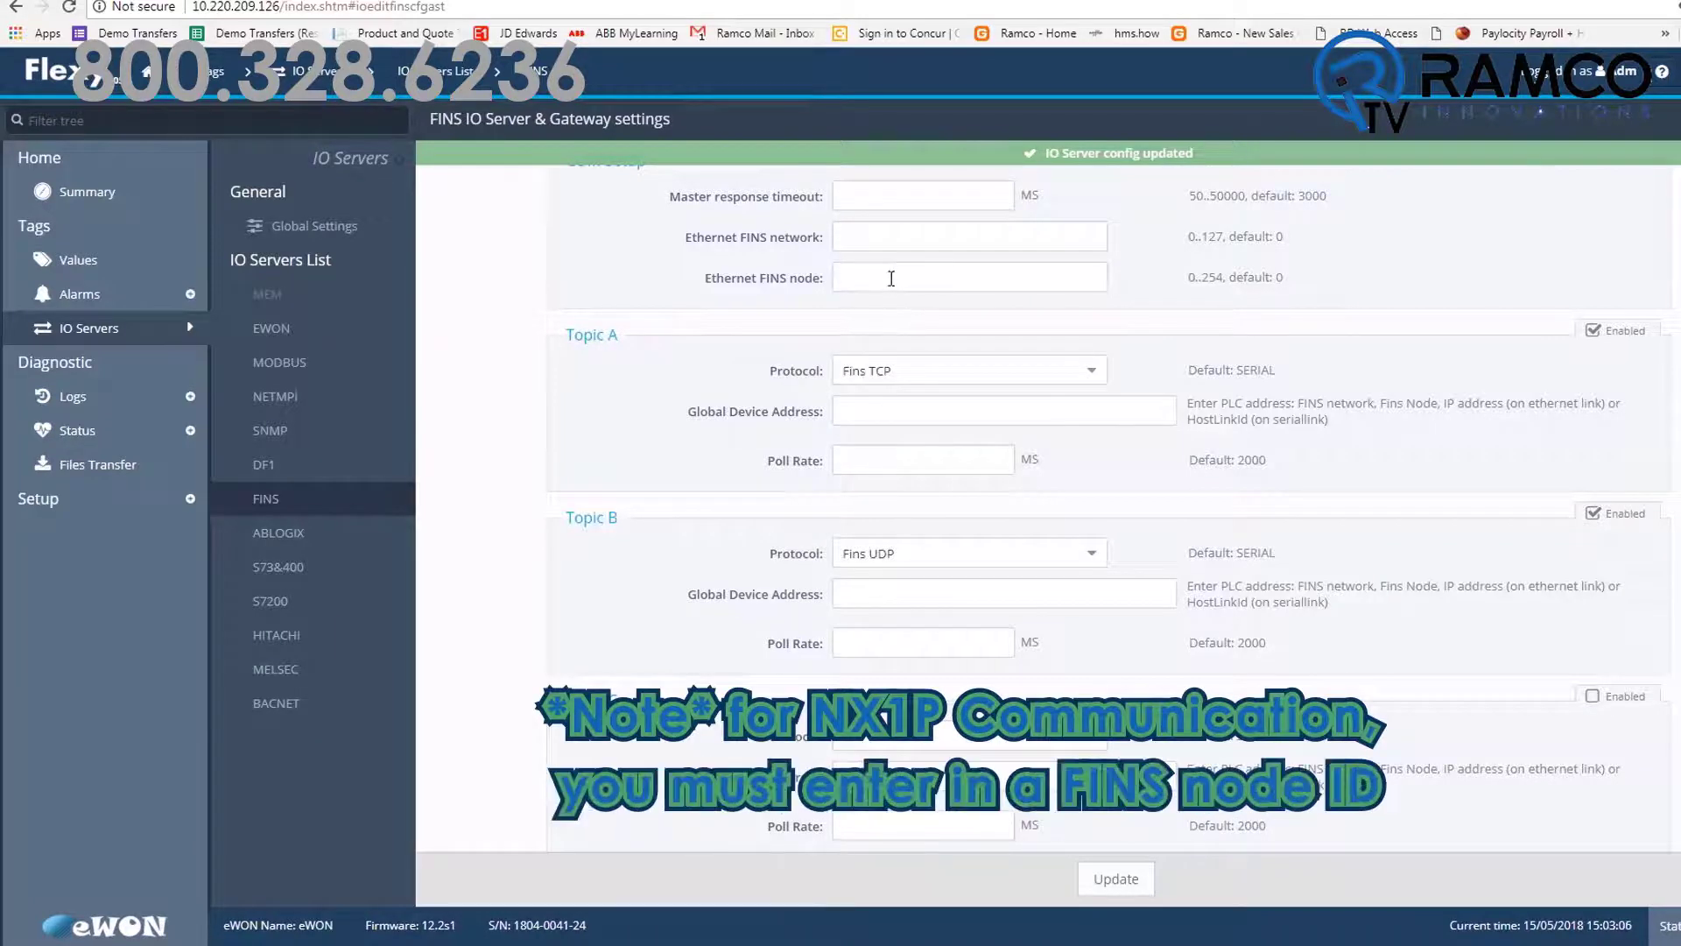
# Step: Set the Ethernet FINS node to 54, update, and go to the tag values list
pyautogui.write('54')
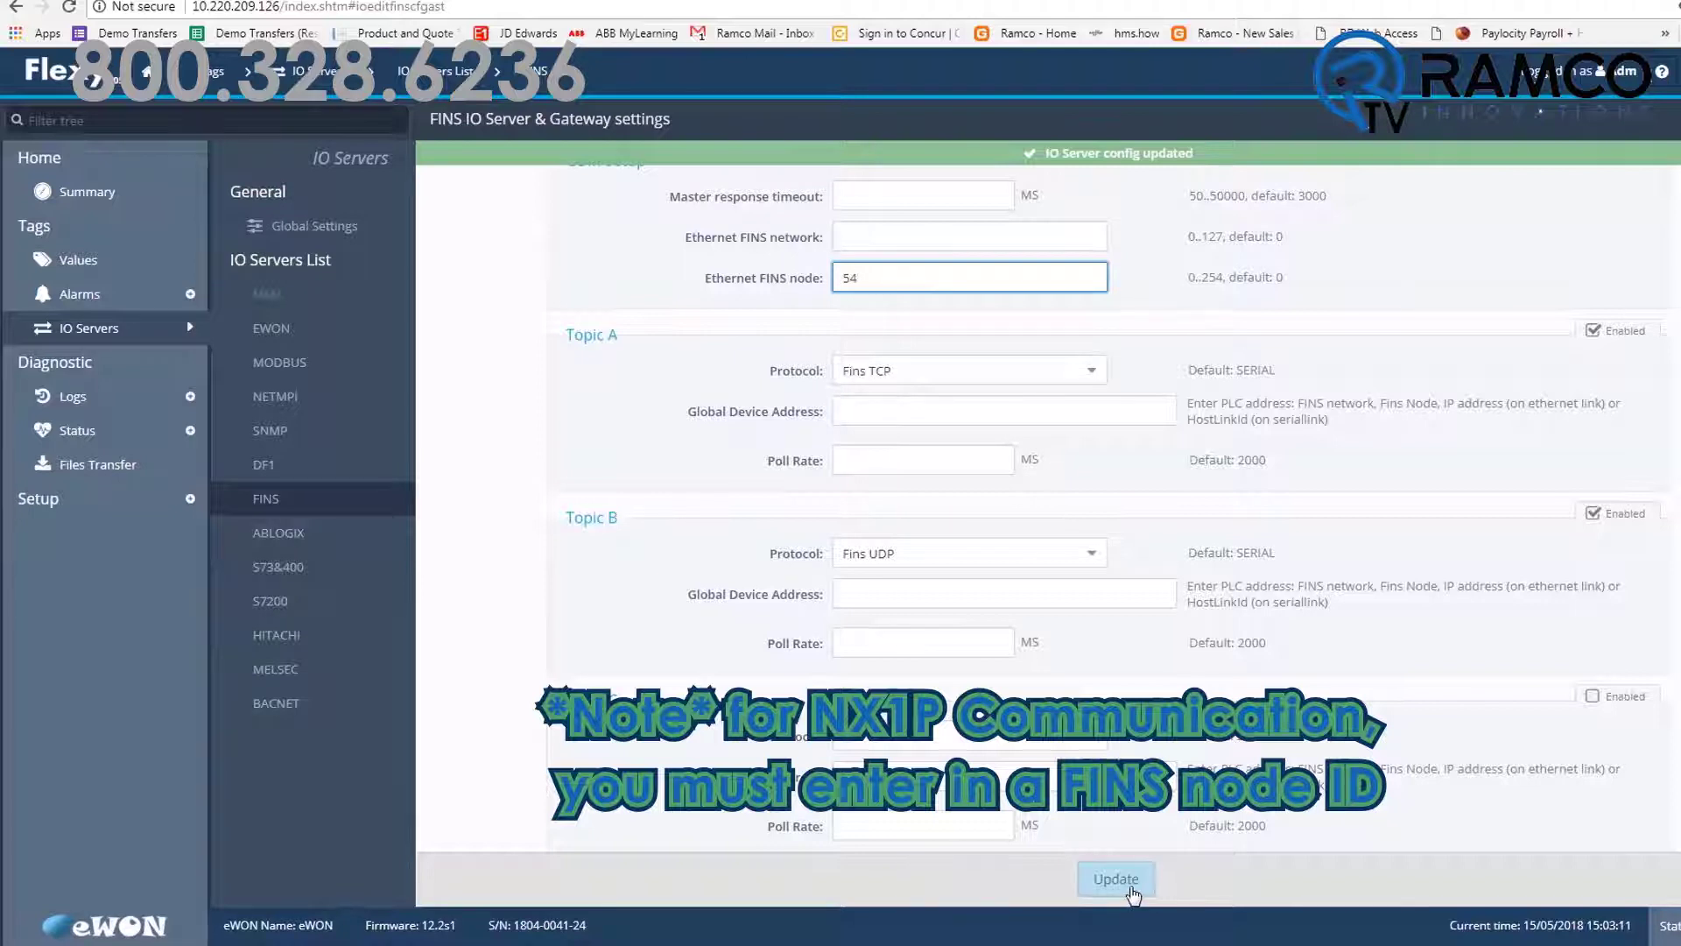
pyautogui.click(1116, 879)
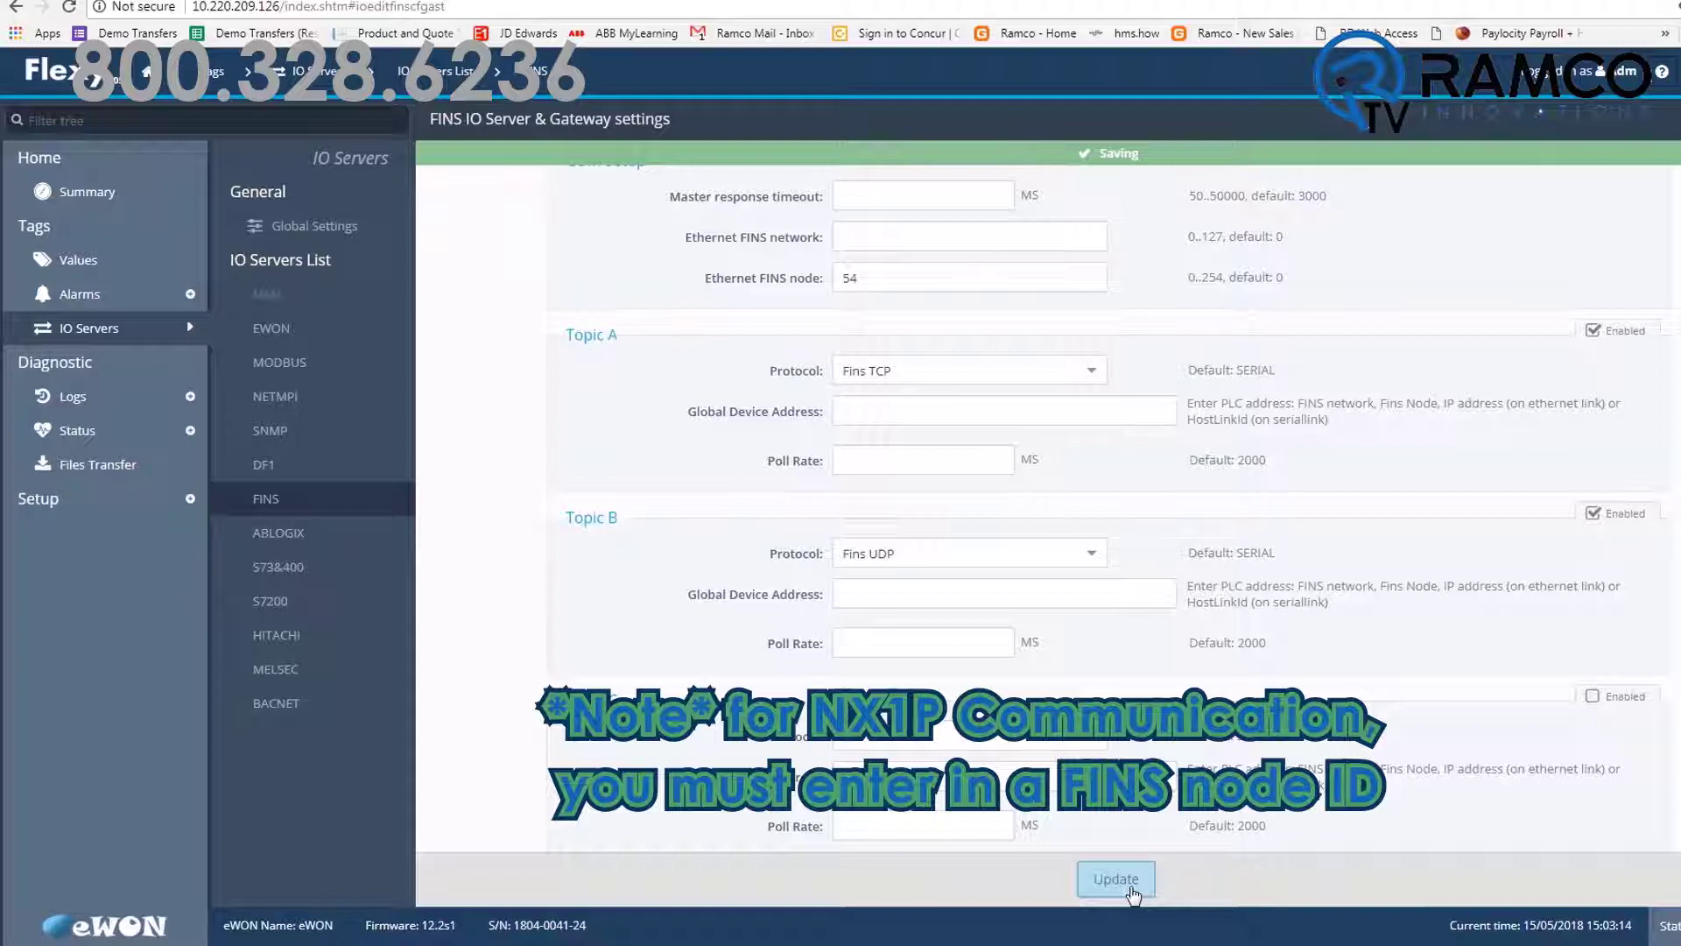
pyautogui.click(79, 259)
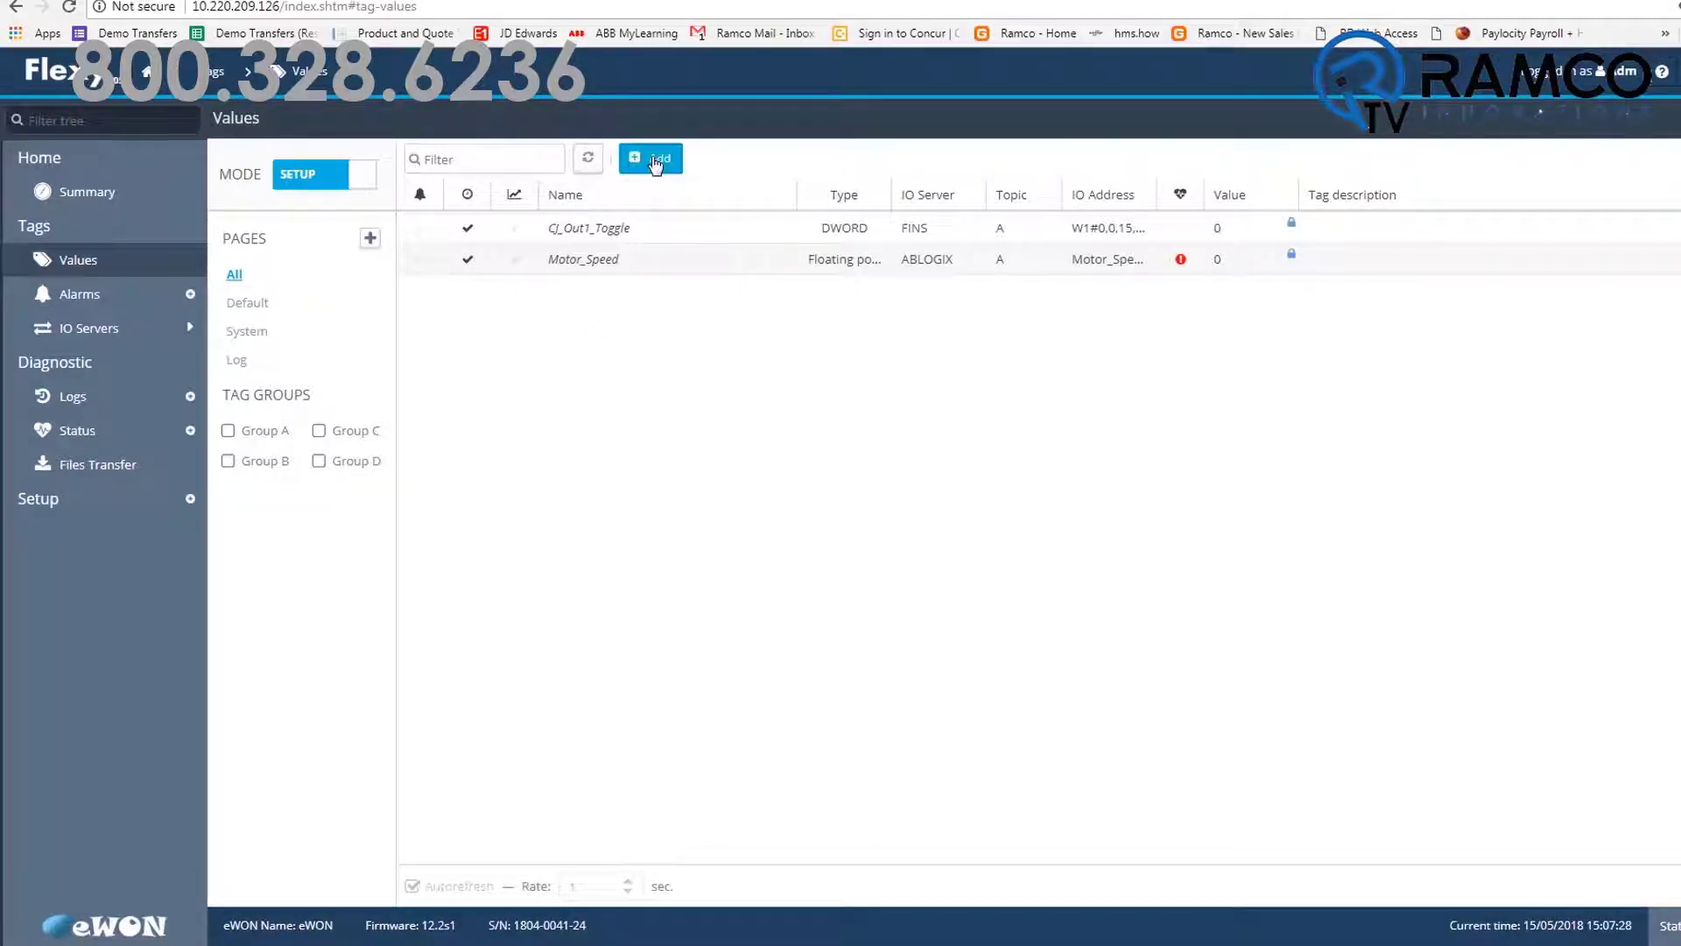
# Step: Add a new tag named NJ_Tag using the FINS IO server
pyautogui.click(651, 157)
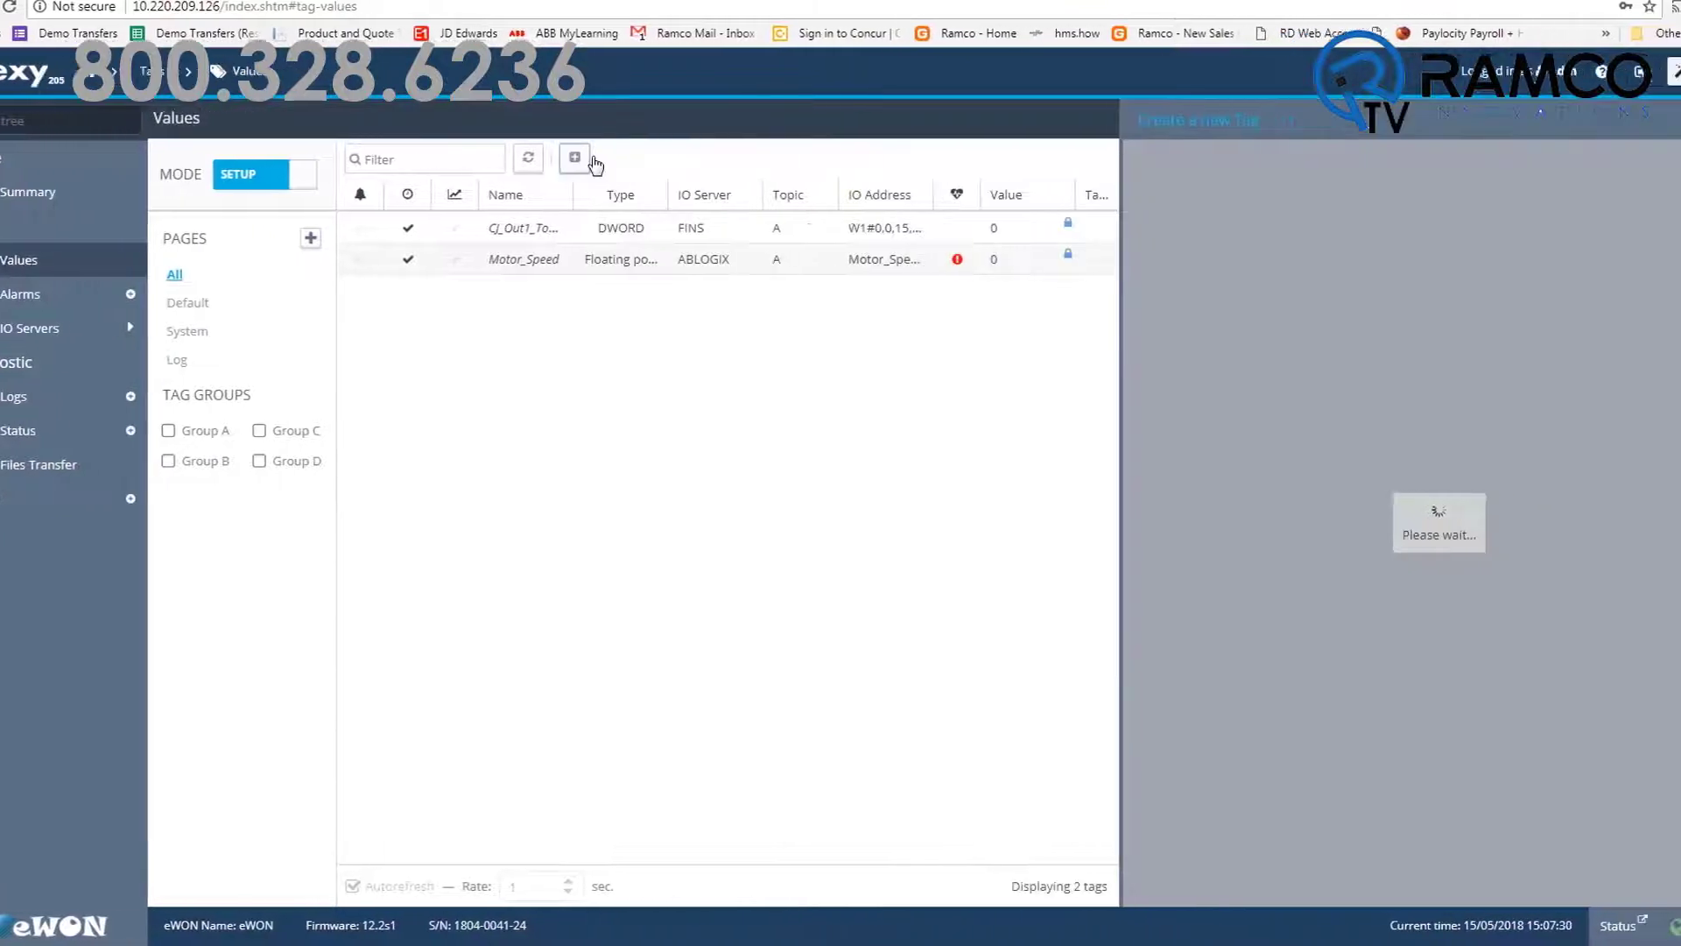
pyautogui.click(575, 157)
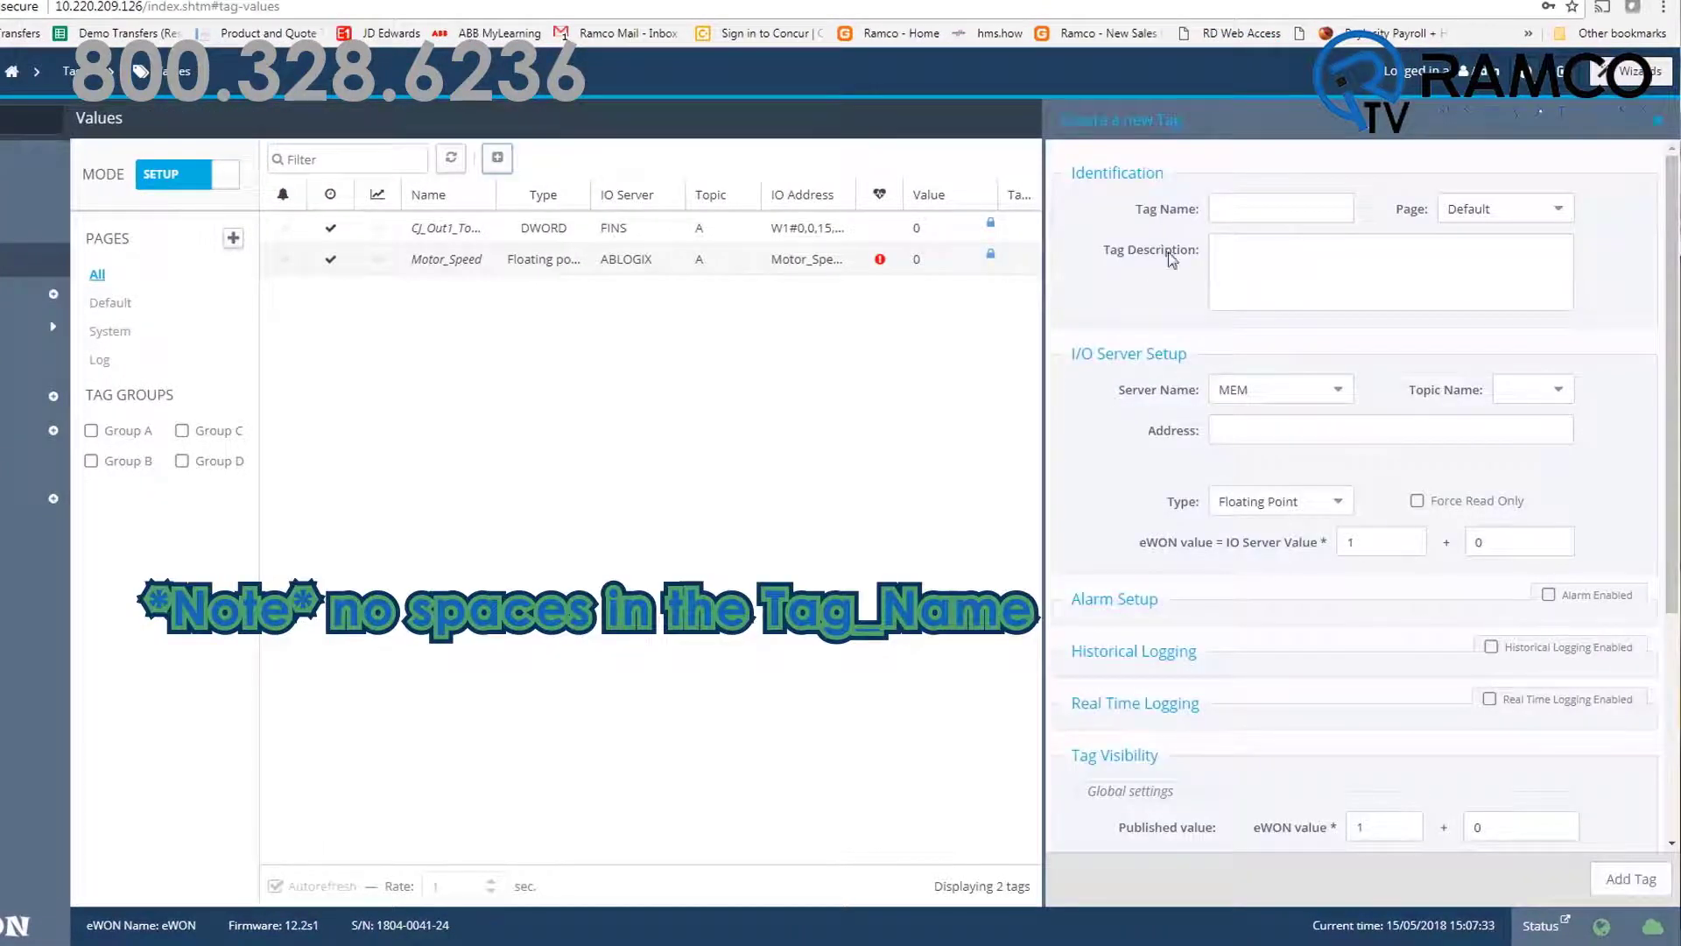
pyautogui.click(1282, 208)
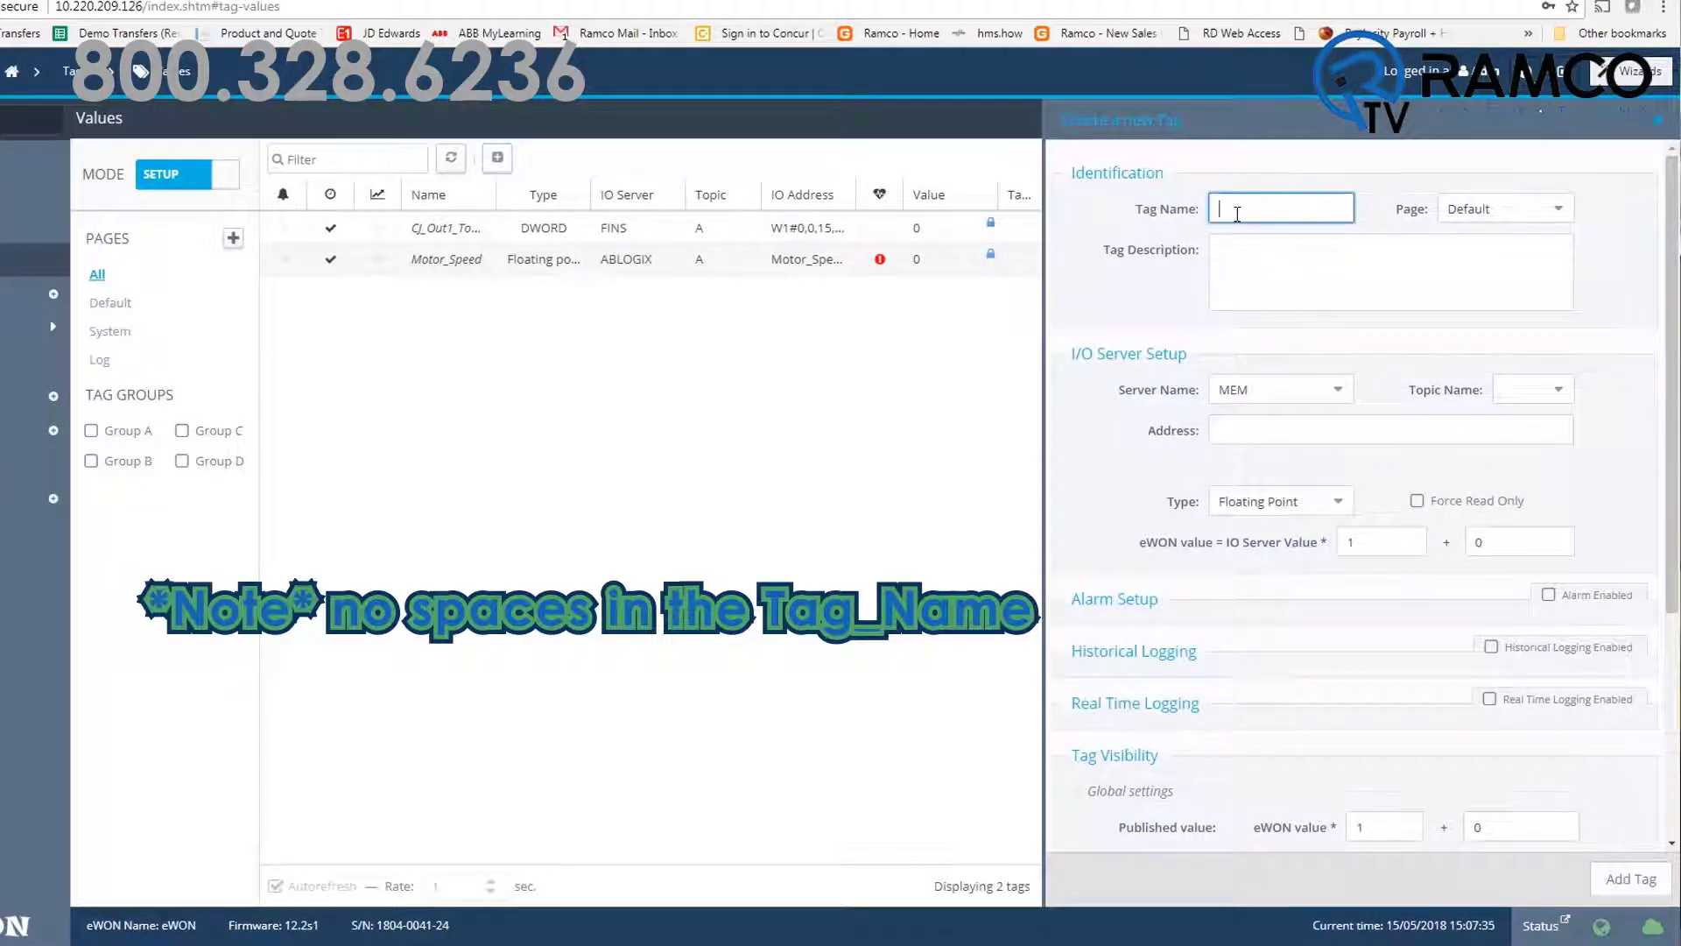
pyautogui.write('NJT')
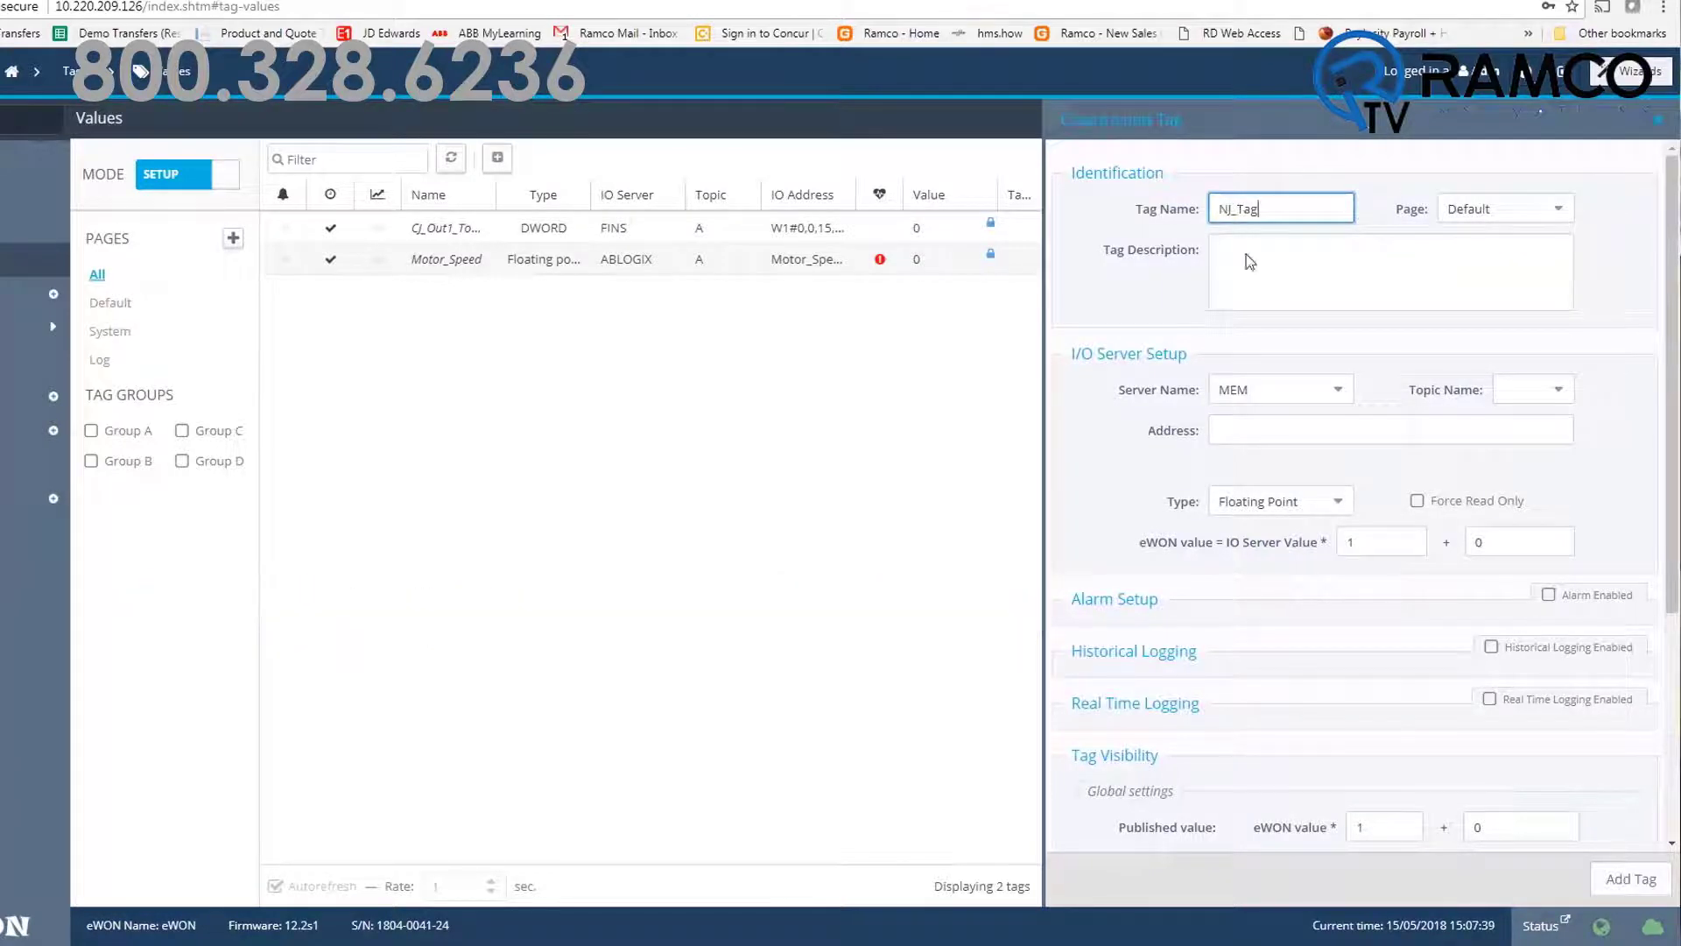
pyautogui.click(1280, 389)
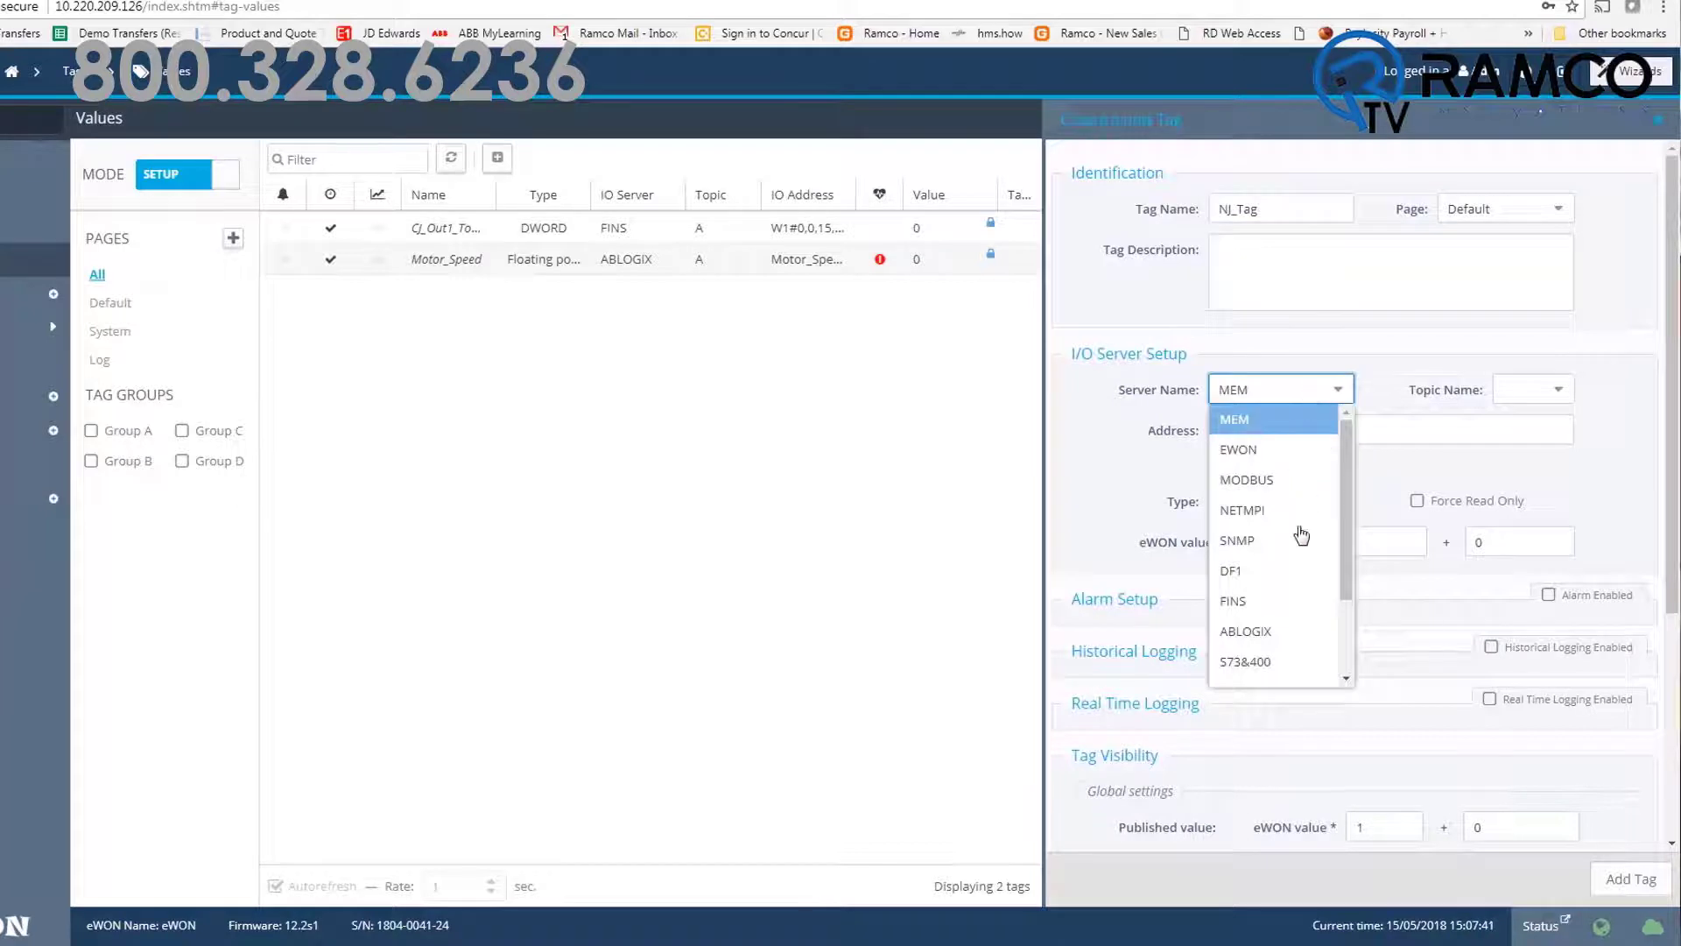
pyautogui.click(1232, 601)
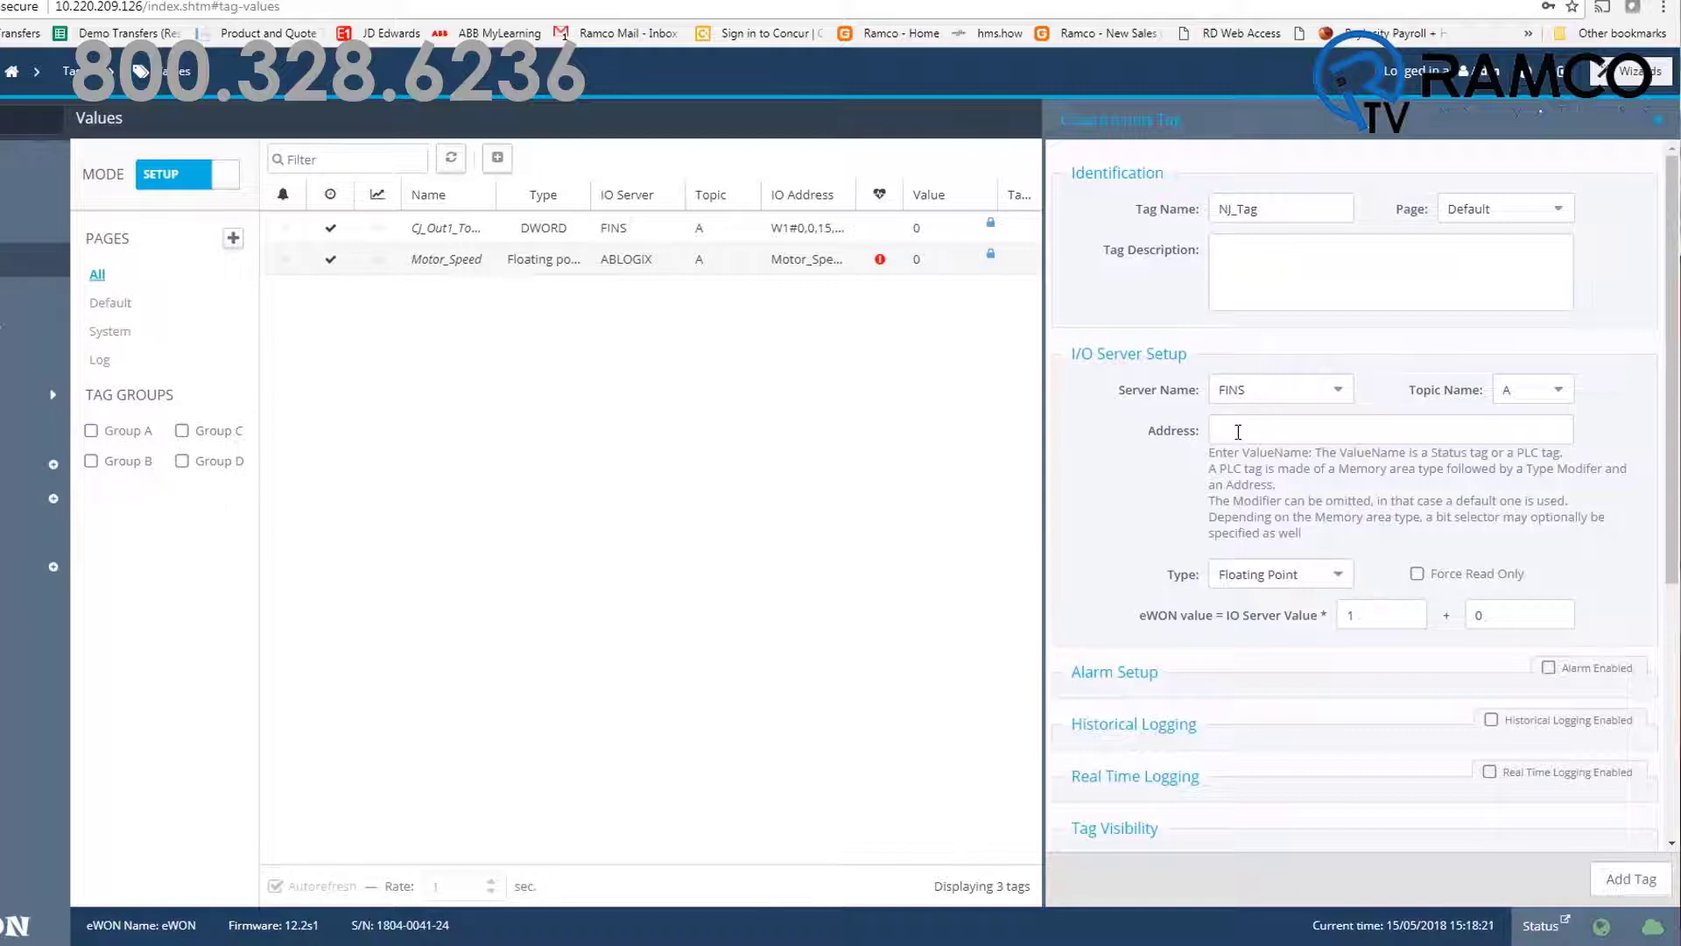
# Step: Give NJ_Tag the Topic A address d4,0,3,192.168.100.3
pyautogui.write('d4,0,')
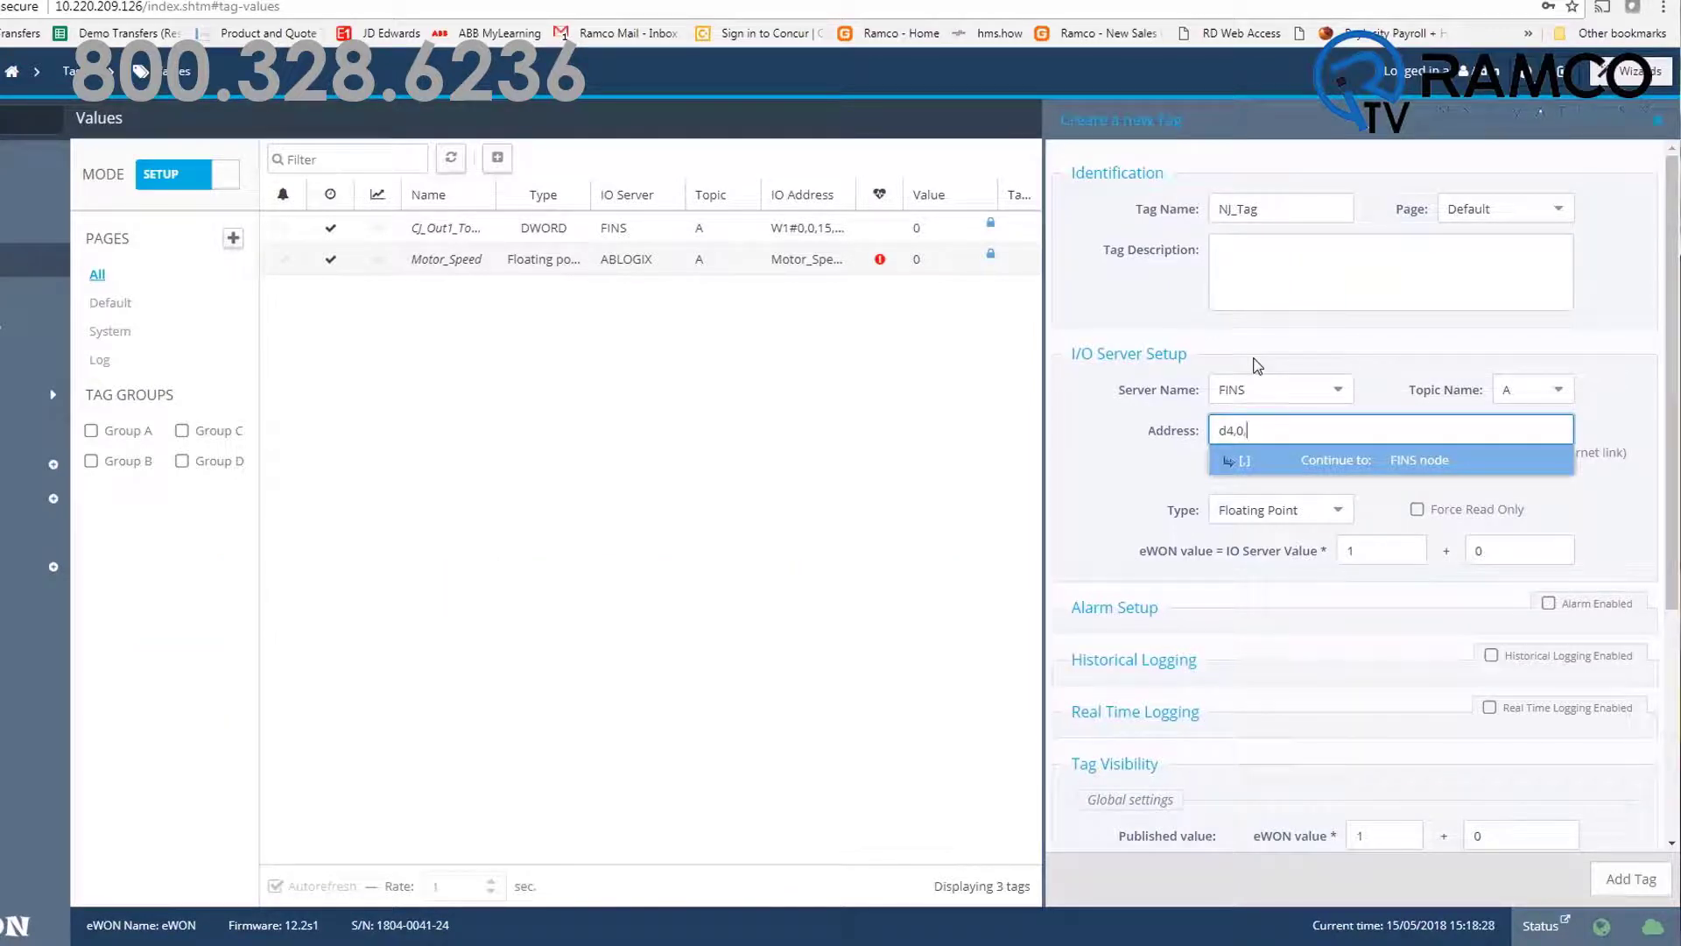
pyautogui.write('3,')
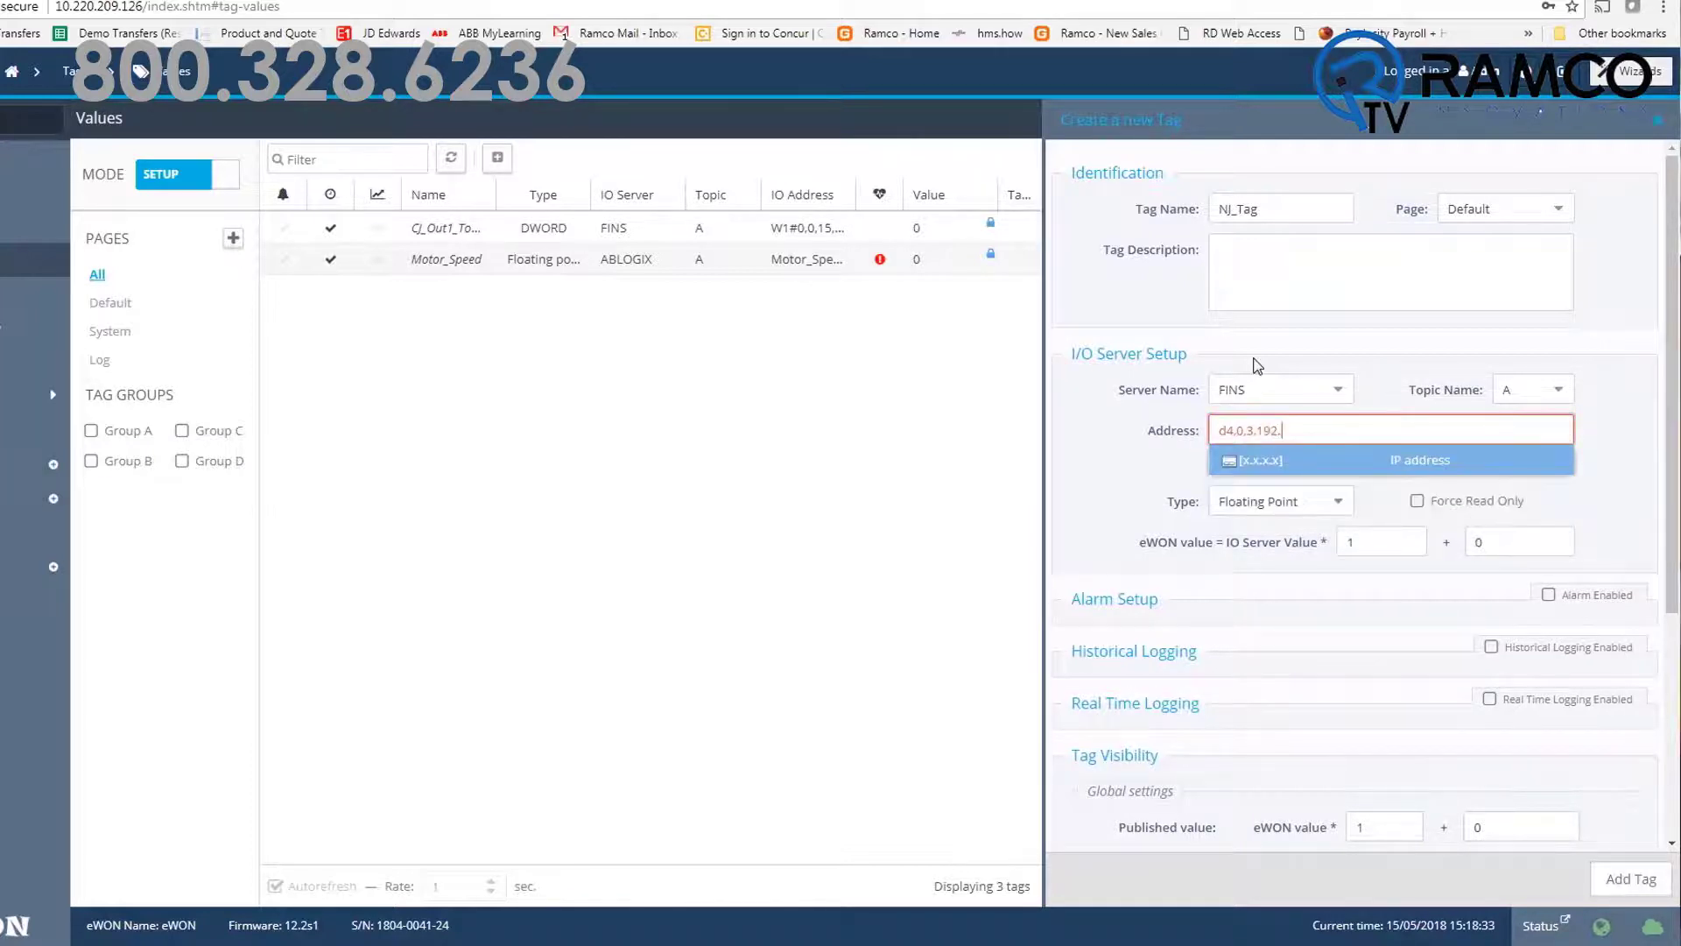
pyautogui.write('192.168.100.3')
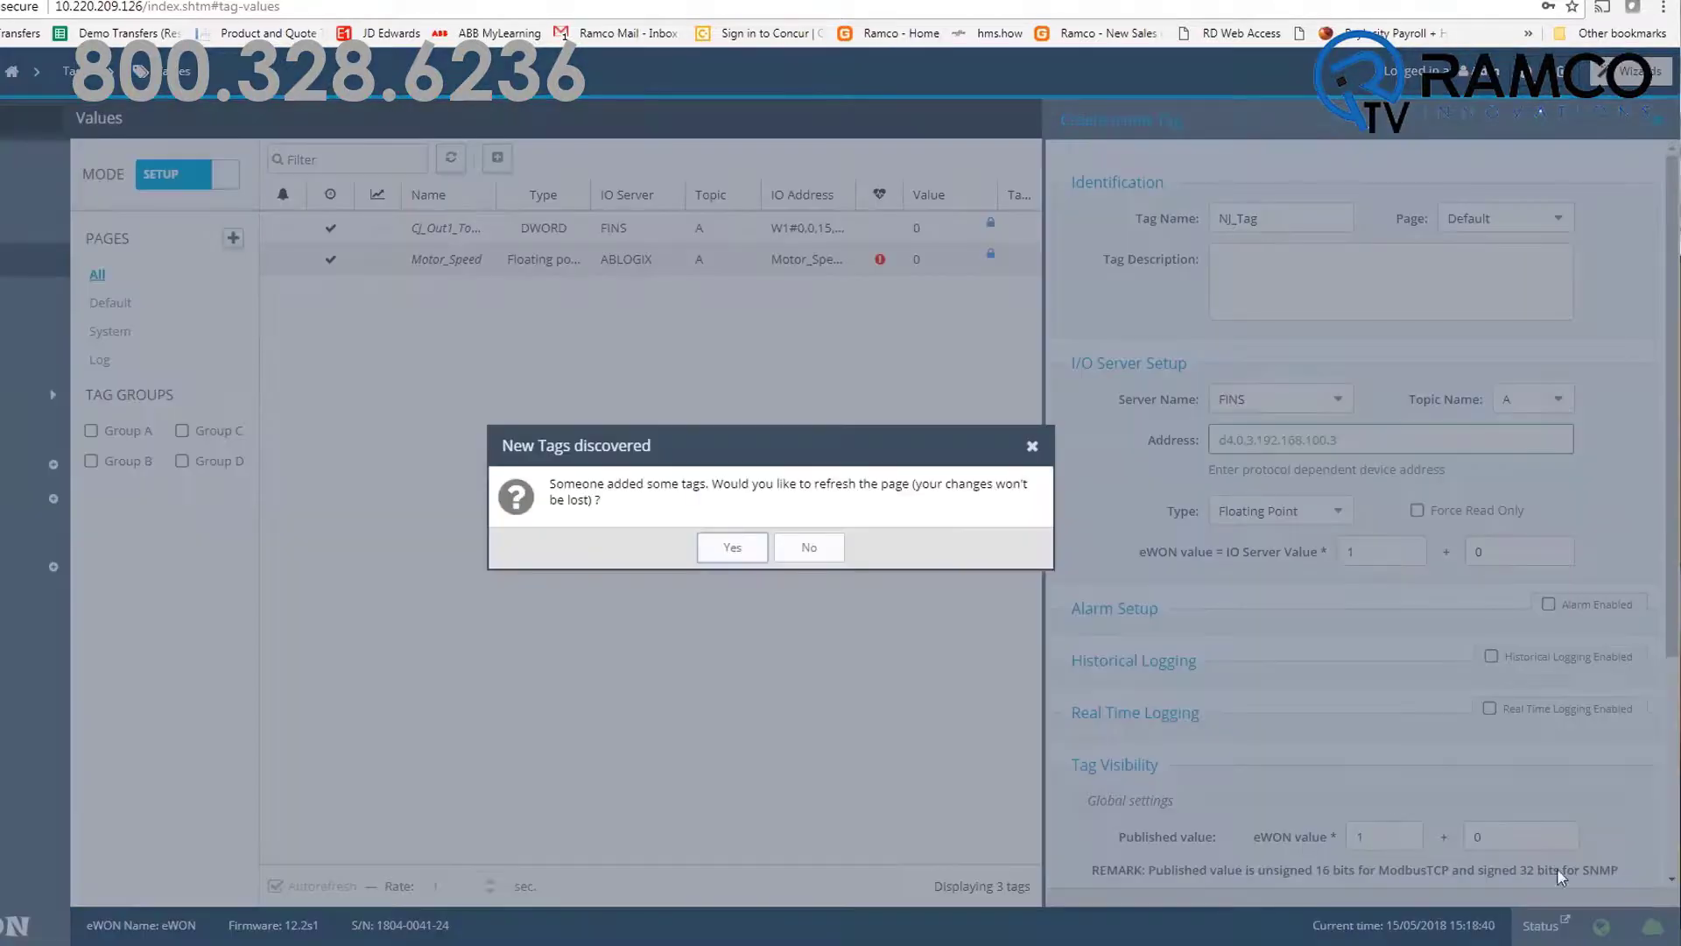
# Step: Confirm the new-tags prompt so NJ_Tag lists with value 2525, and switch the values page to VIEW mode
pyautogui.click(732, 546)
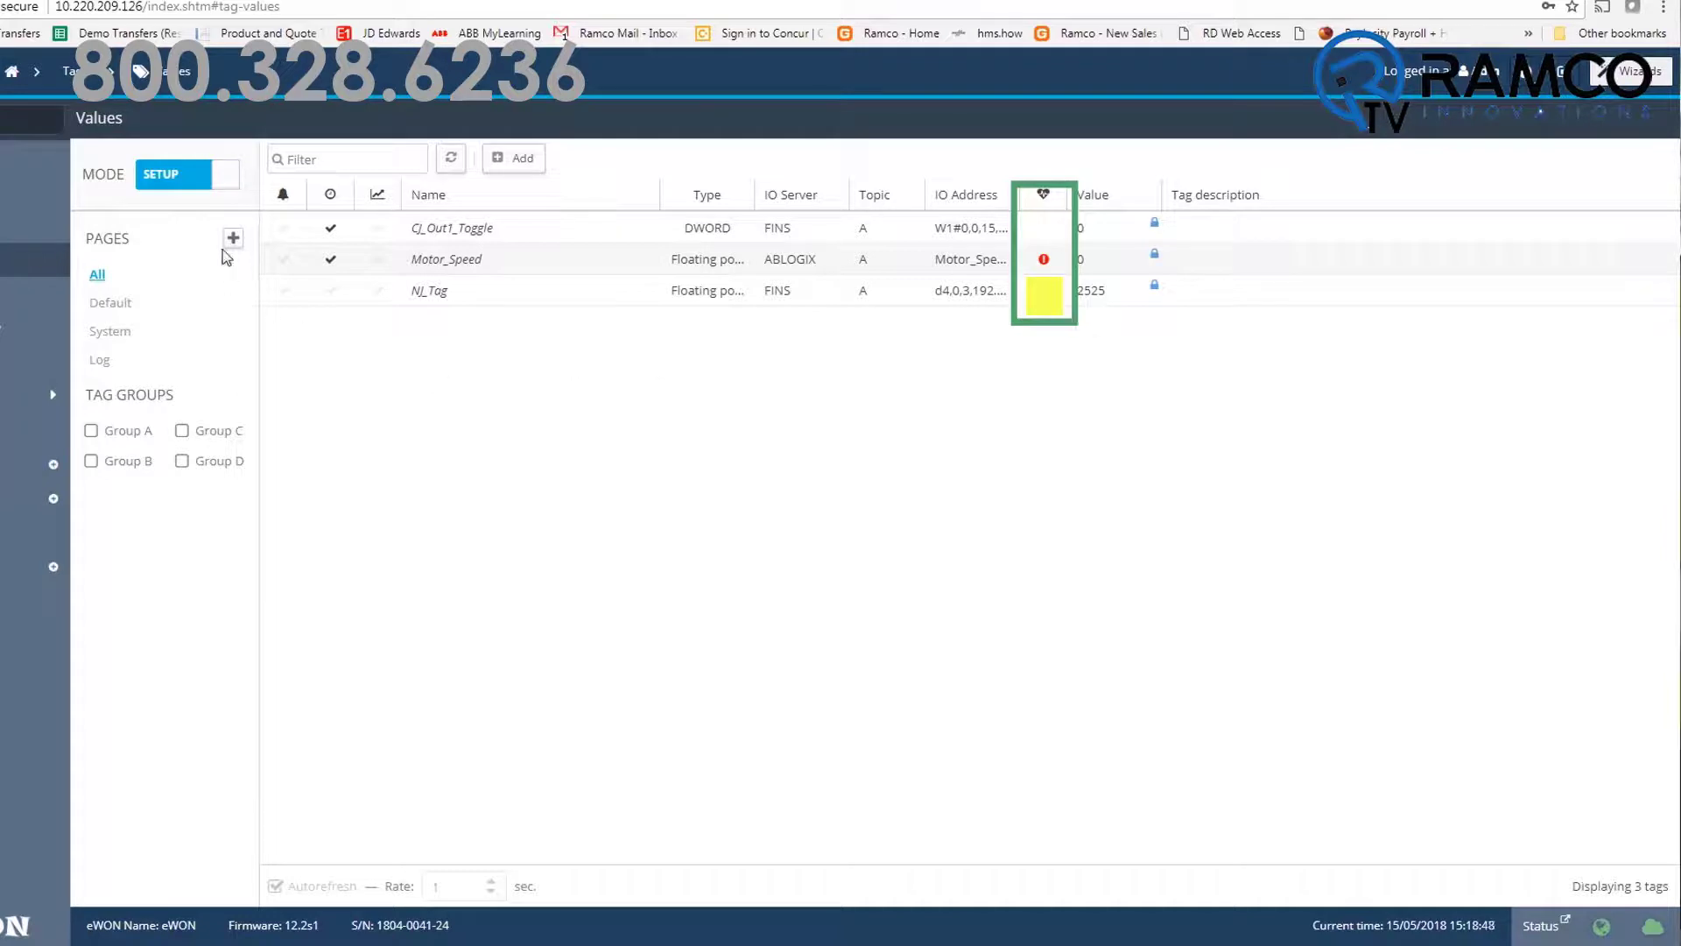
pyautogui.click(185, 173)
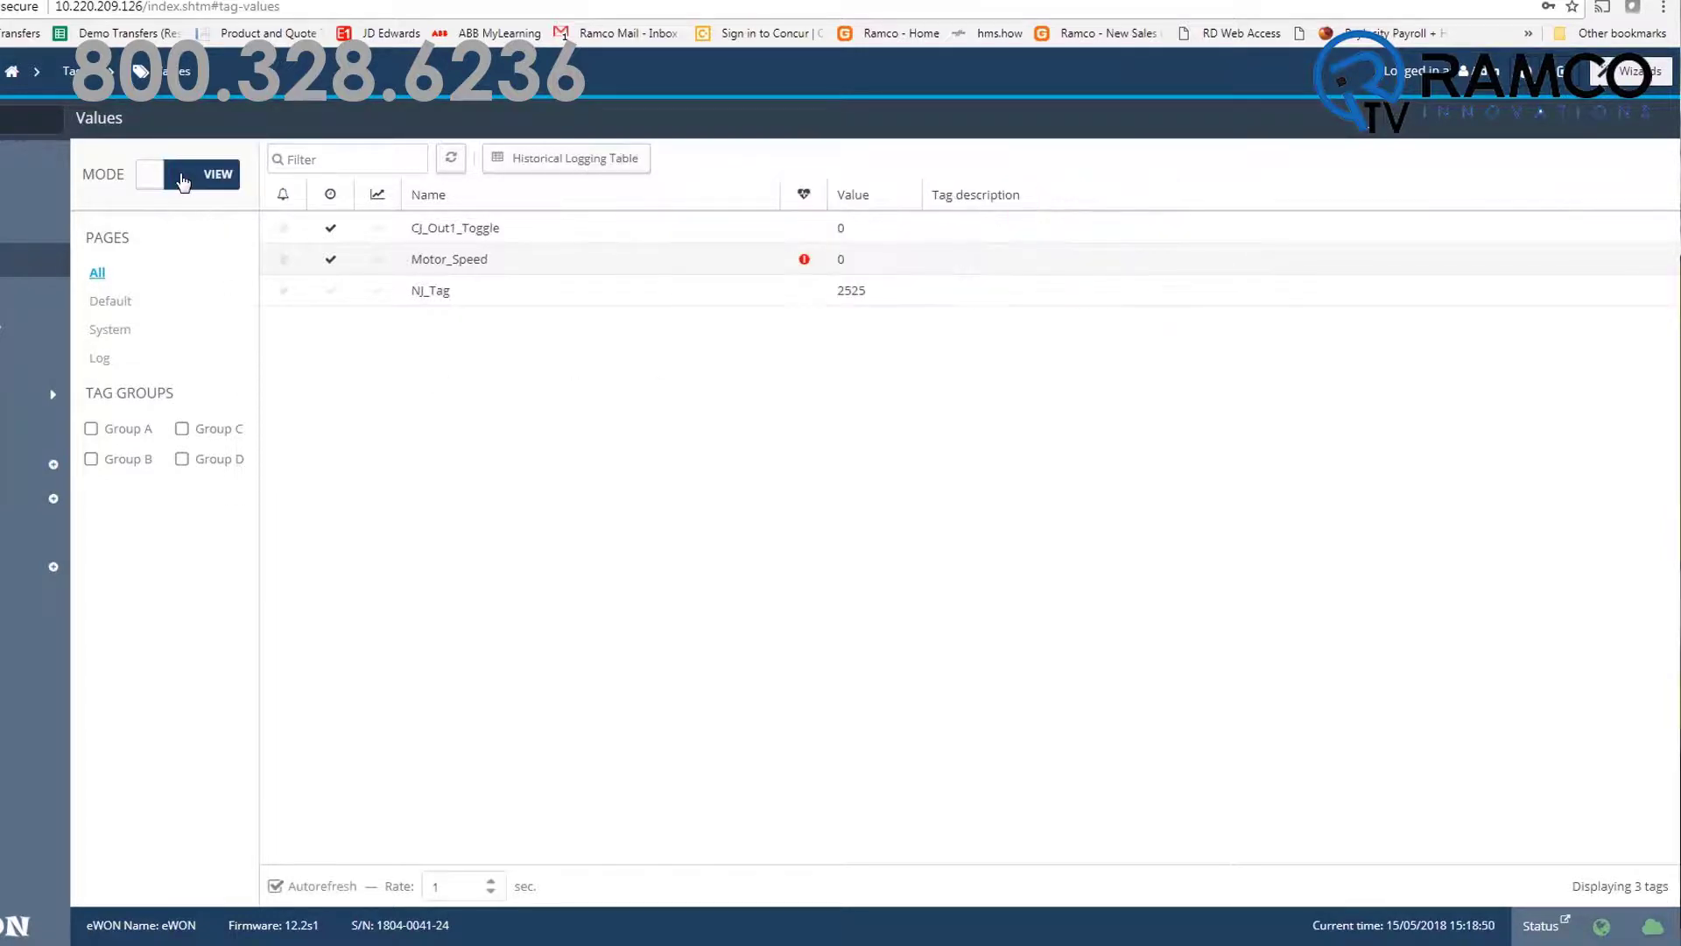